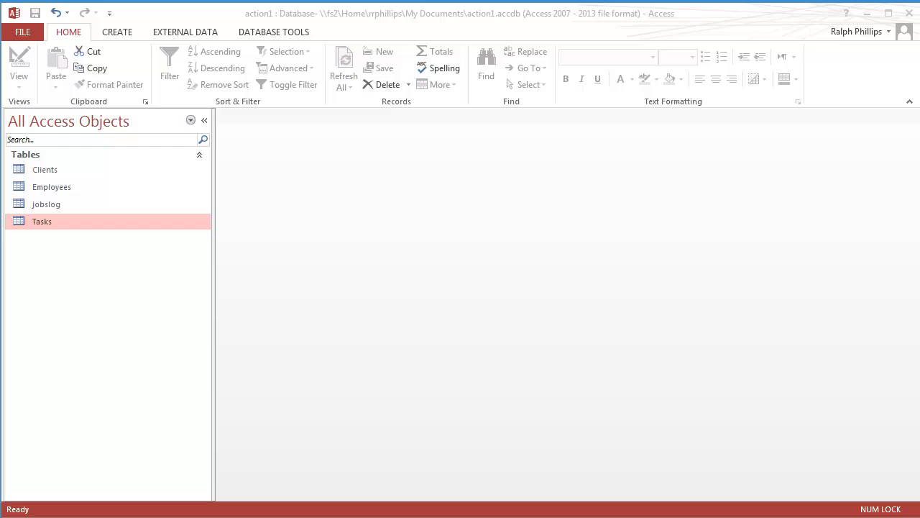
mouse_move(140, 12)
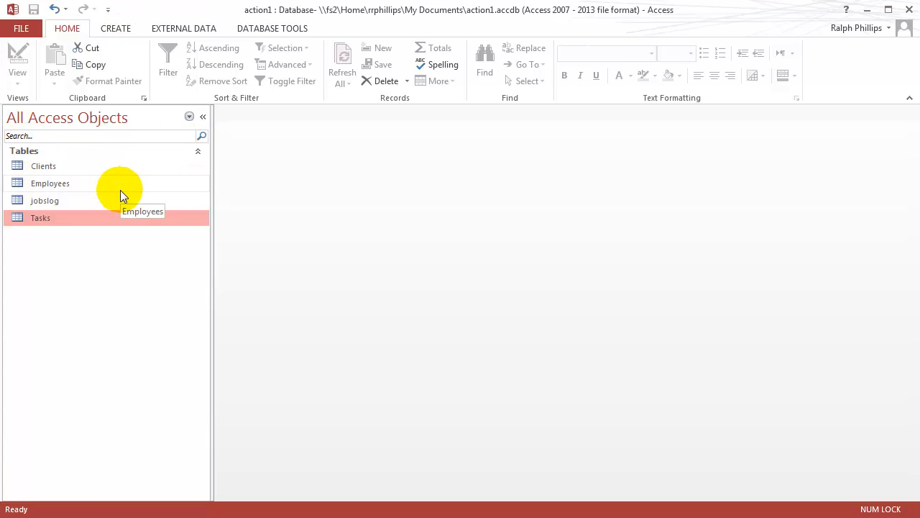
mouse_move(44, 209)
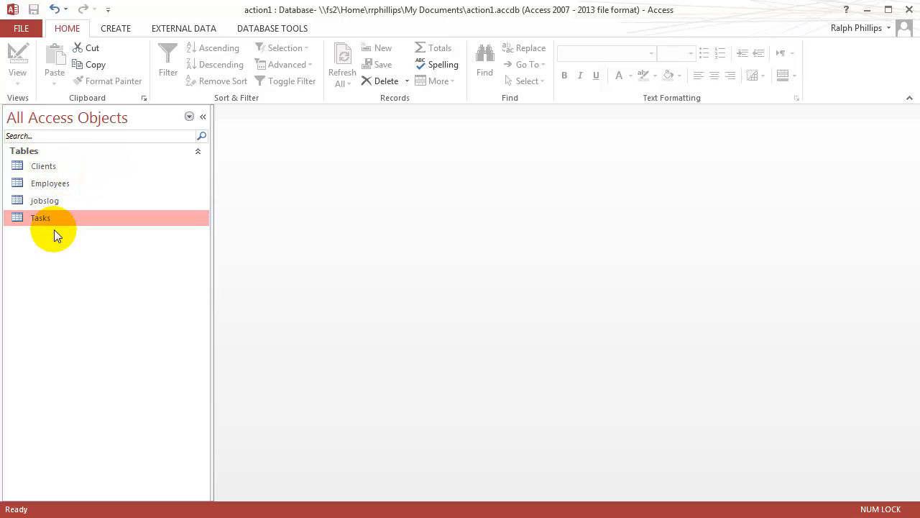
Step: Show the Relationships diagram from Database Tools, with Employees, Clients and Tasks linked to jobslog
left_click(272, 29)
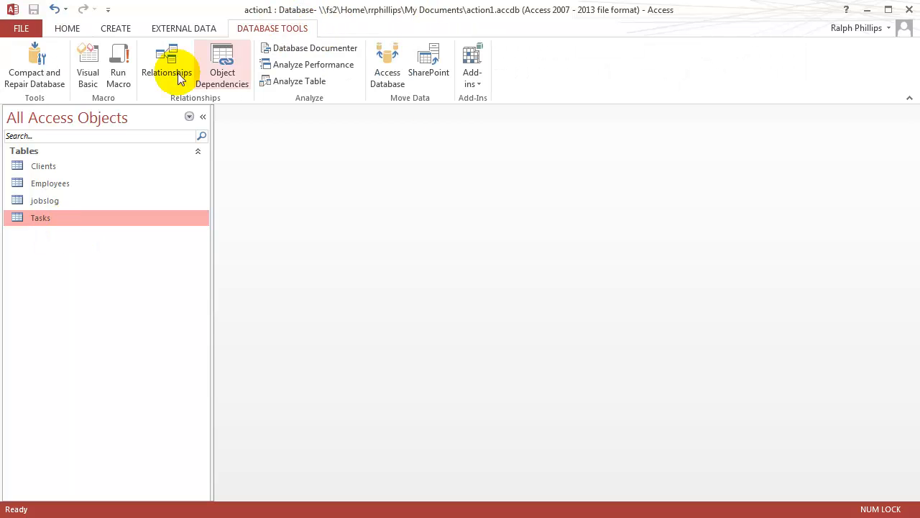
left_click(167, 57)
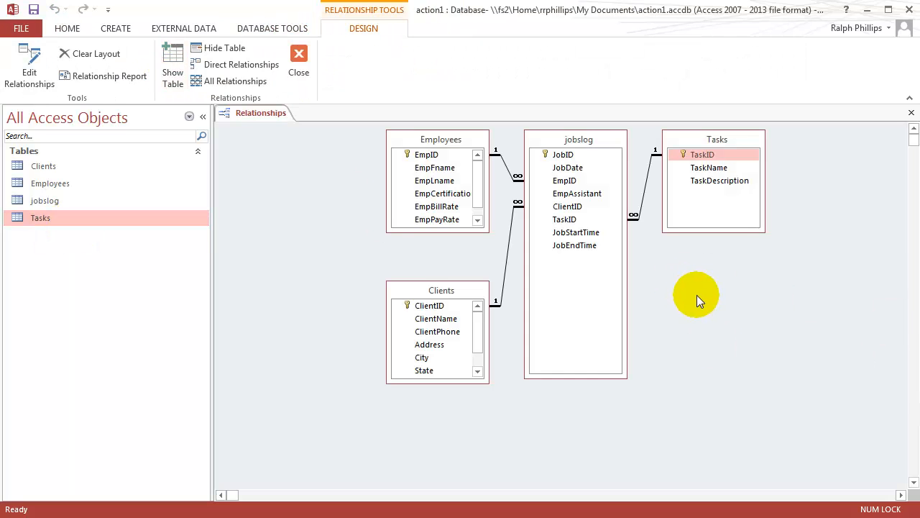
mouse_move(660, 171)
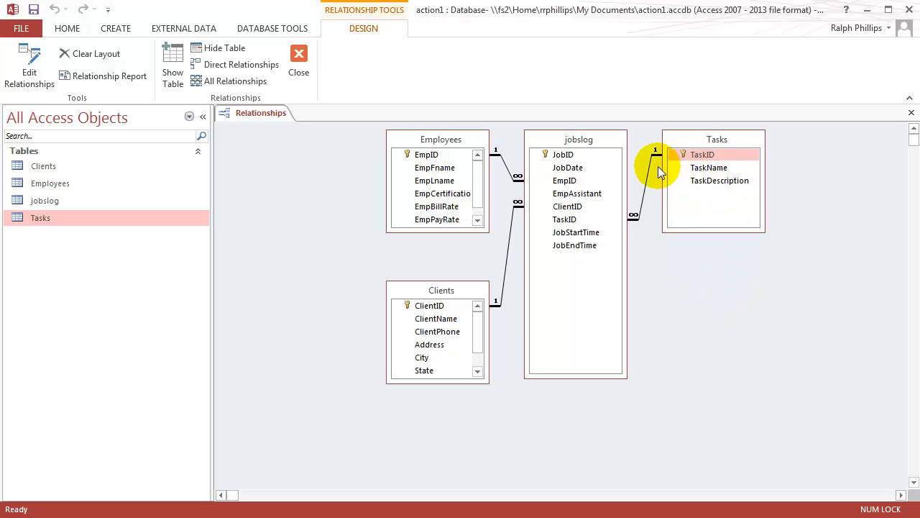
mouse_move(645, 172)
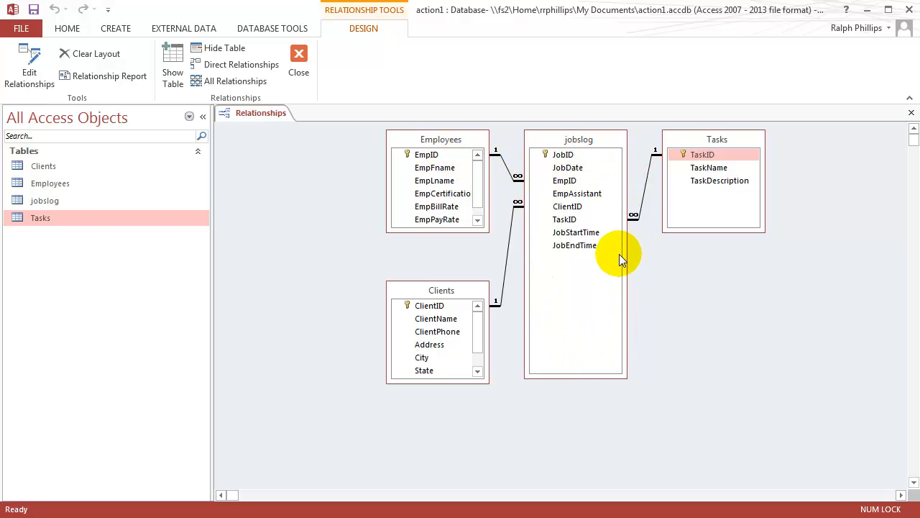
mouse_move(535, 330)
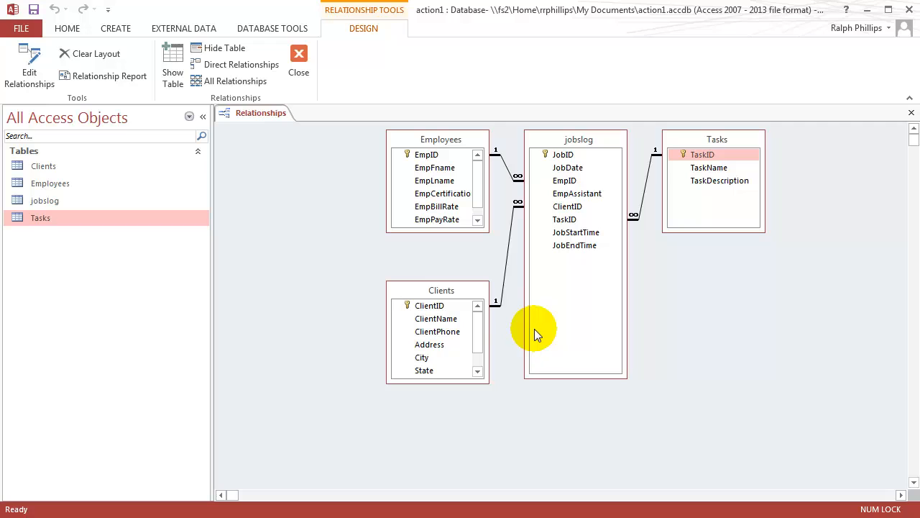
mouse_move(561, 259)
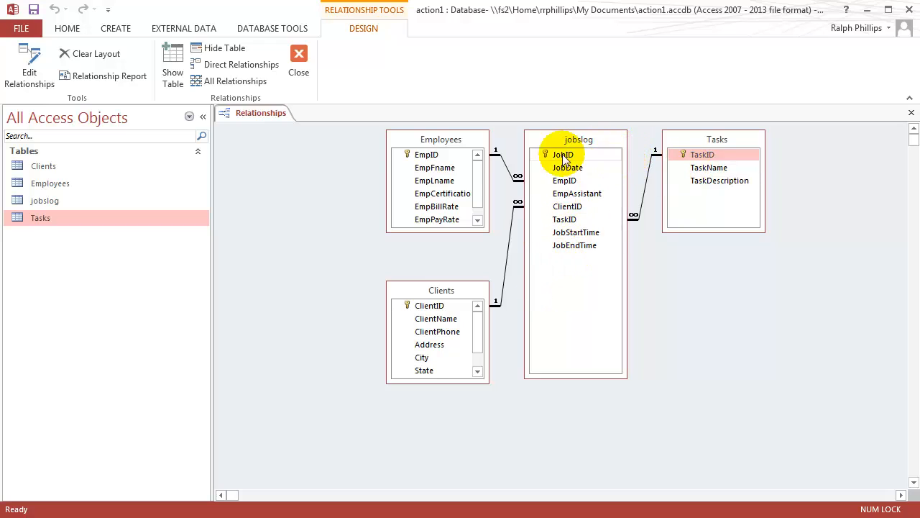
Step: Close the diagram, then review the Clients and Employees tables, scrolling through the 300 employee records
left_click(299, 55)
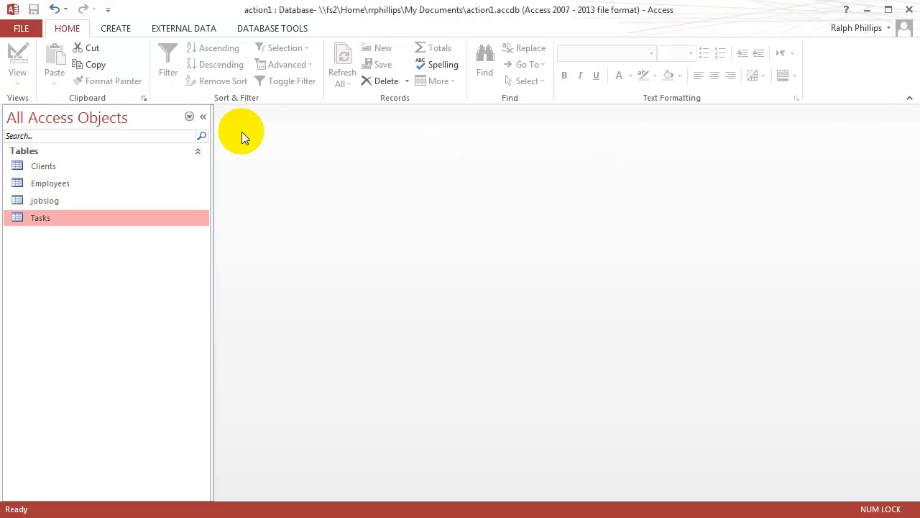
double_click(43, 165)
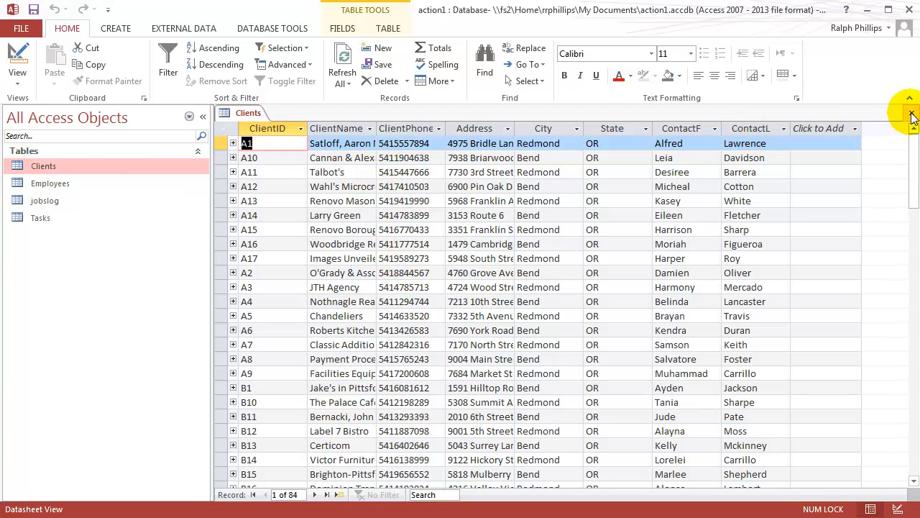
double_click(48, 183)
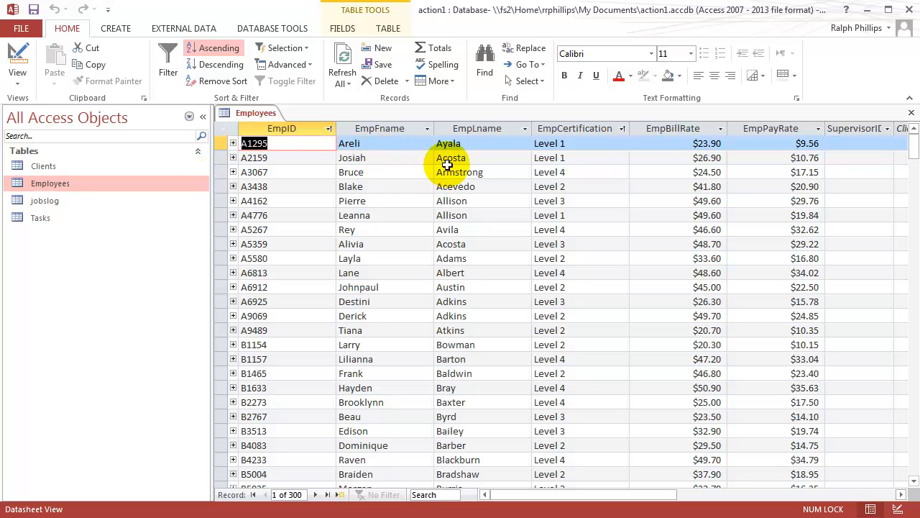
mouse_move(595, 166)
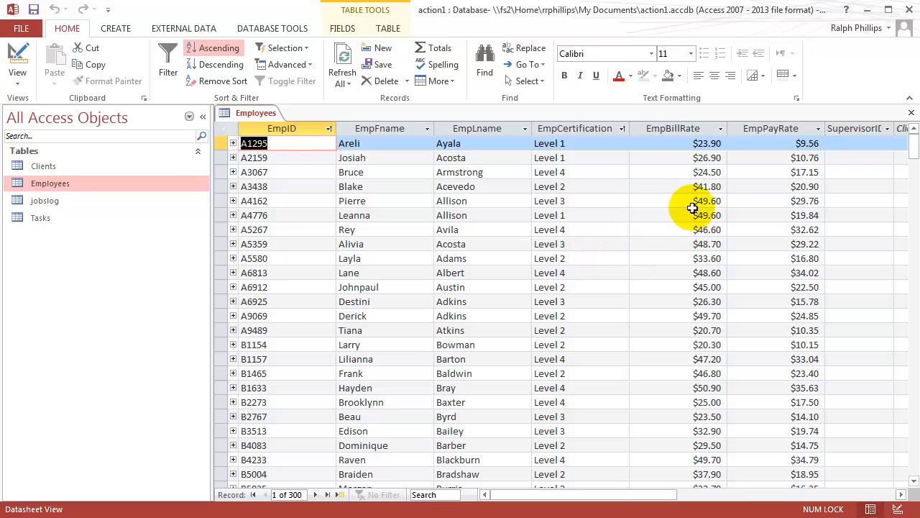
mouse_move(852, 492)
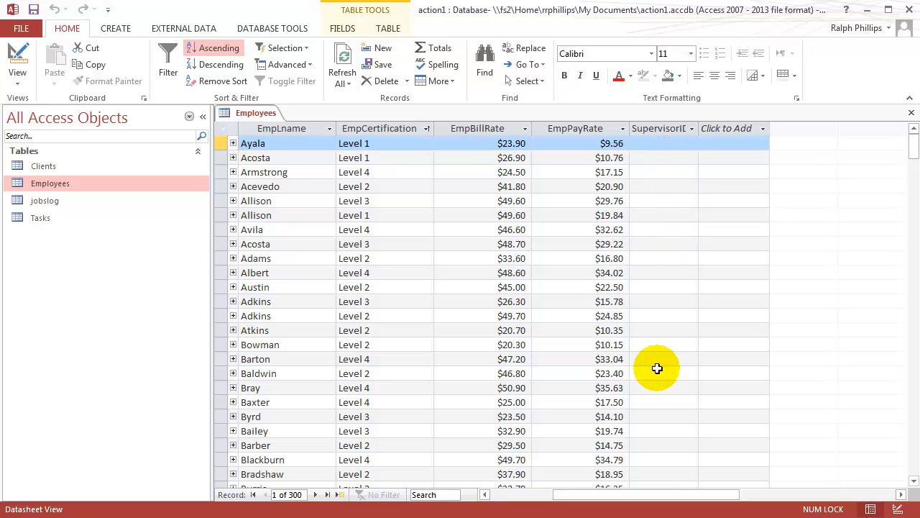
scroll("down", 3)
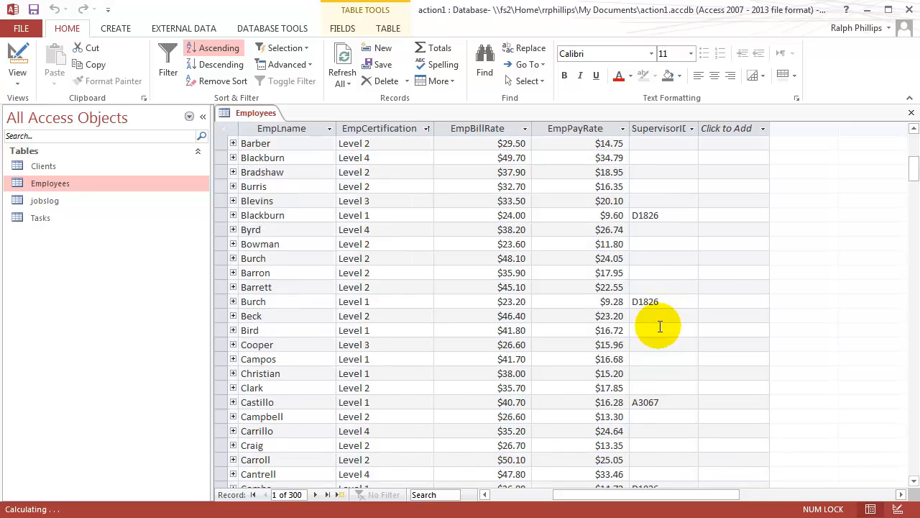
scroll("down", 3)
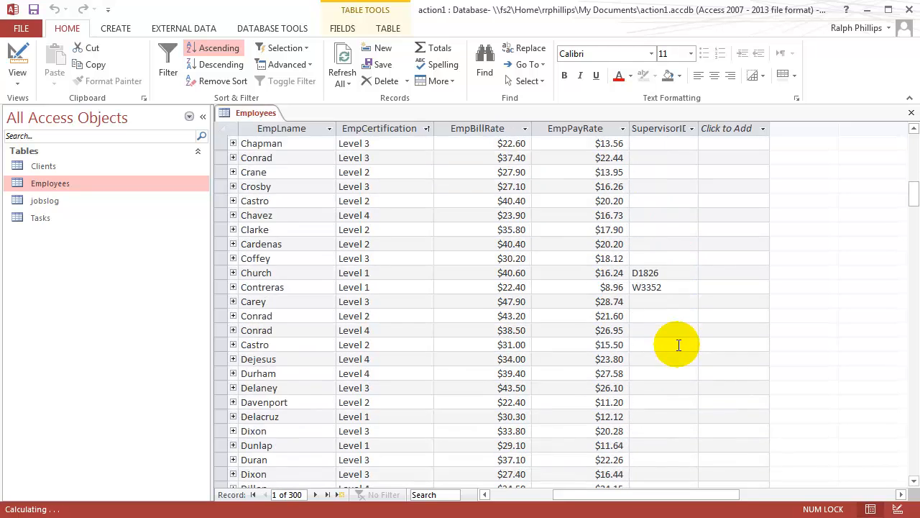
scroll("down", 3)
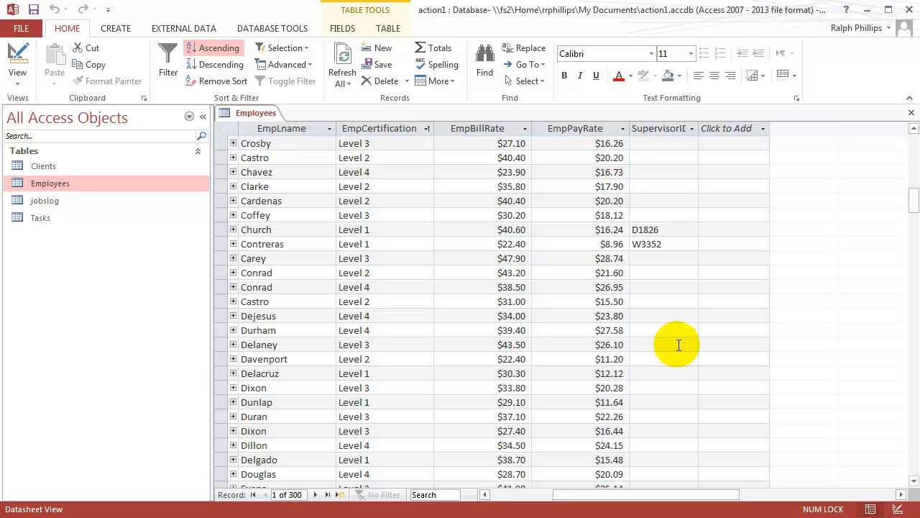
mouse_move(659, 354)
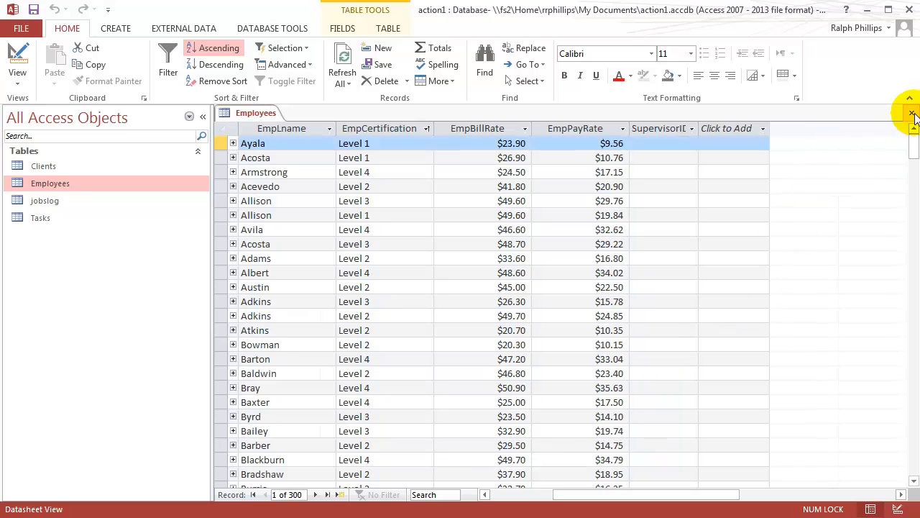
Step: Close Employees and start a new query in Design View from the Create commands
left_click(914, 114)
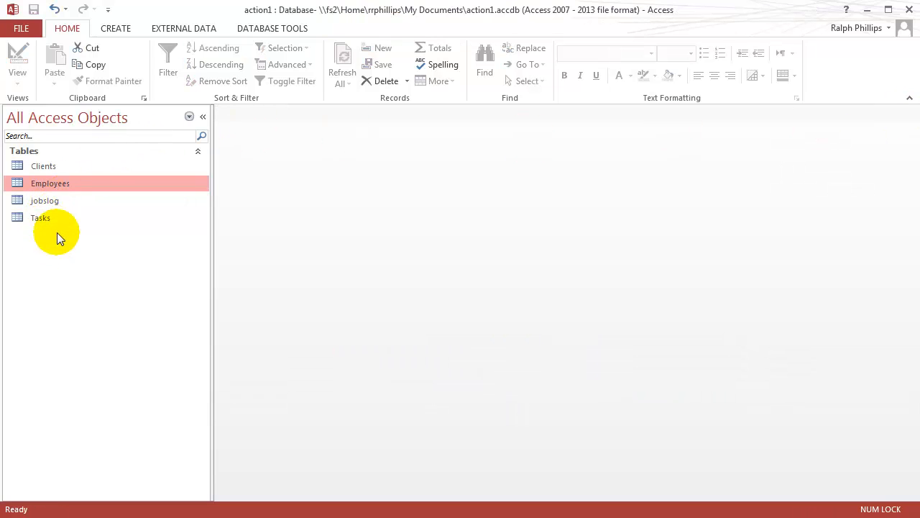
mouse_move(50, 236)
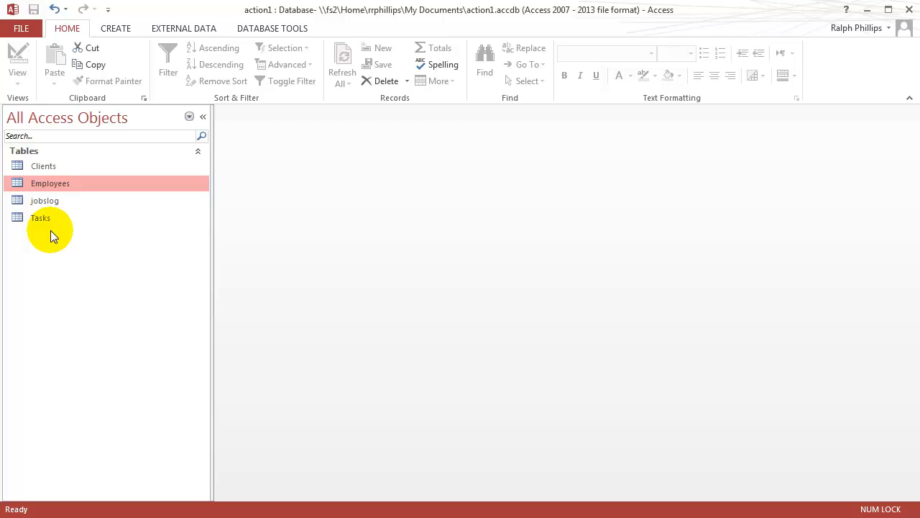
left_click(115, 29)
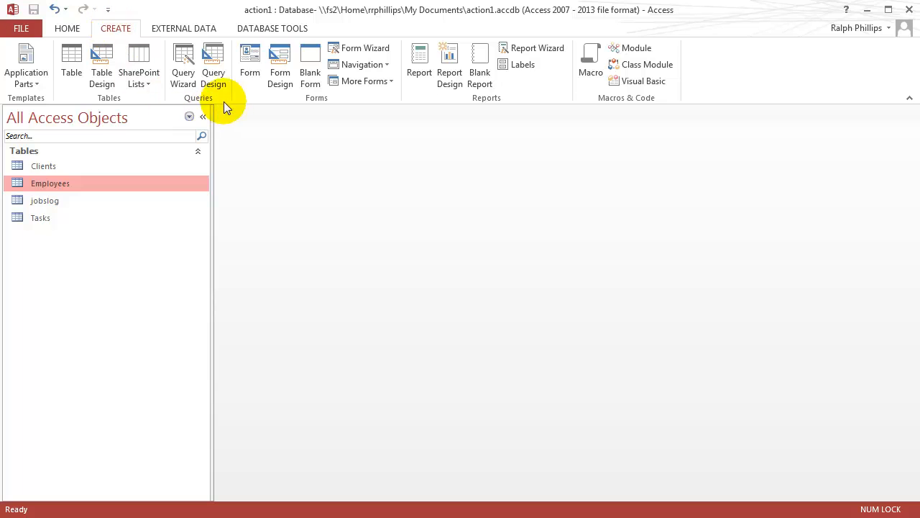
left_click(213, 60)
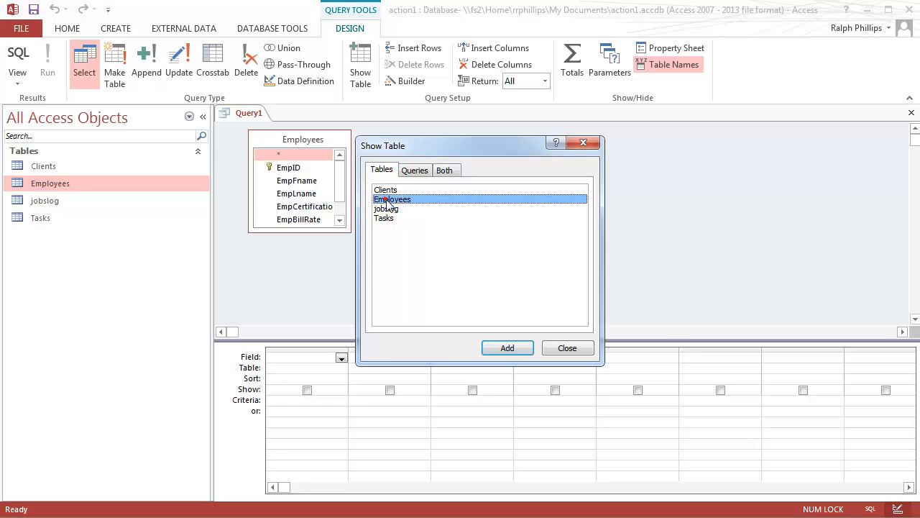
Step: Add Employees.* and a hidden EmpCertification column with criterion level 4 to the select query
left_click(566, 346)
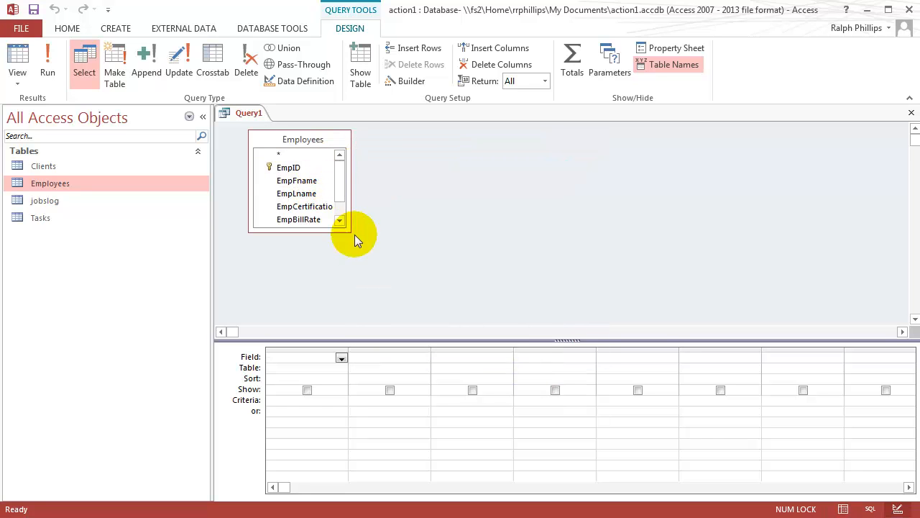
left_click_drag(352, 228, 431, 265)
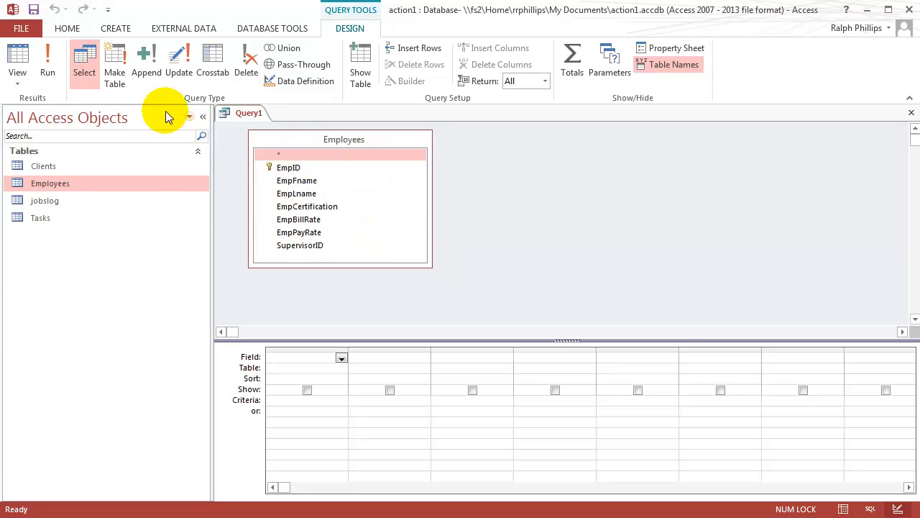
mouse_move(491, 357)
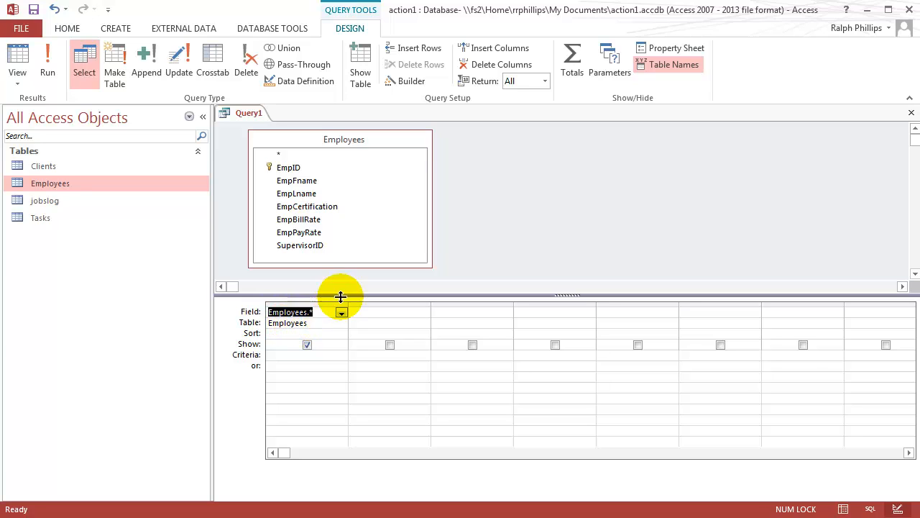
mouse_move(320, 212)
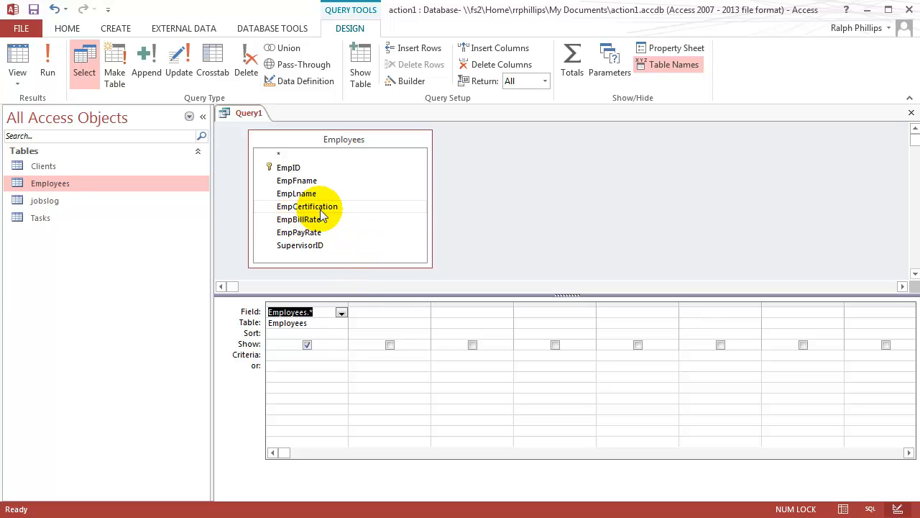
double_click(308, 207)
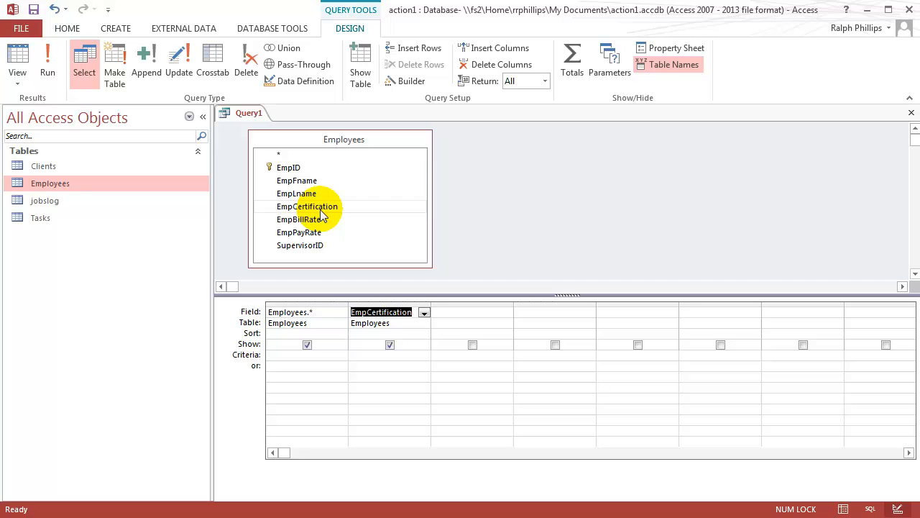
left_click(389, 345)
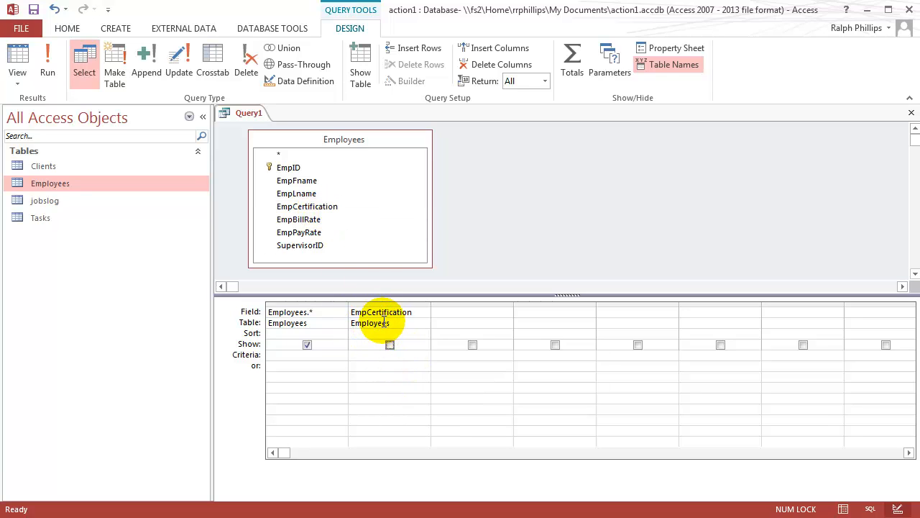
mouse_move(275, 304)
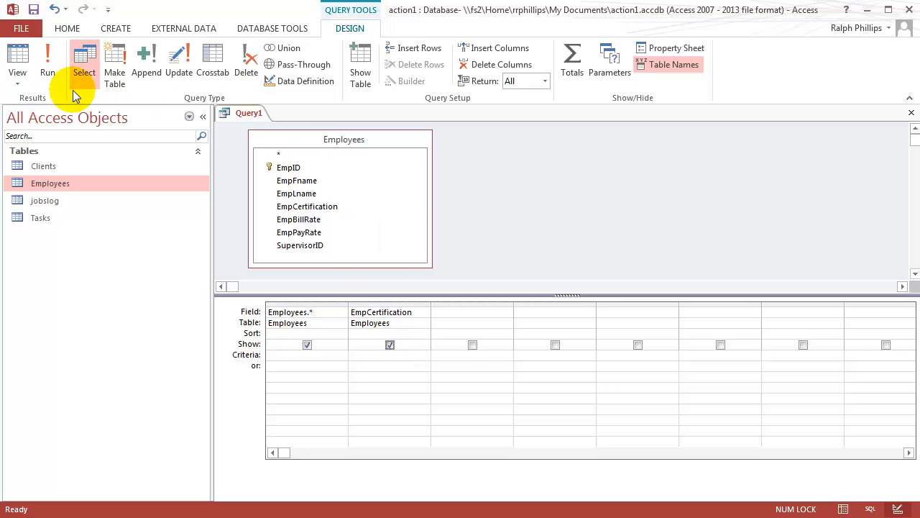
left_click(32, 54)
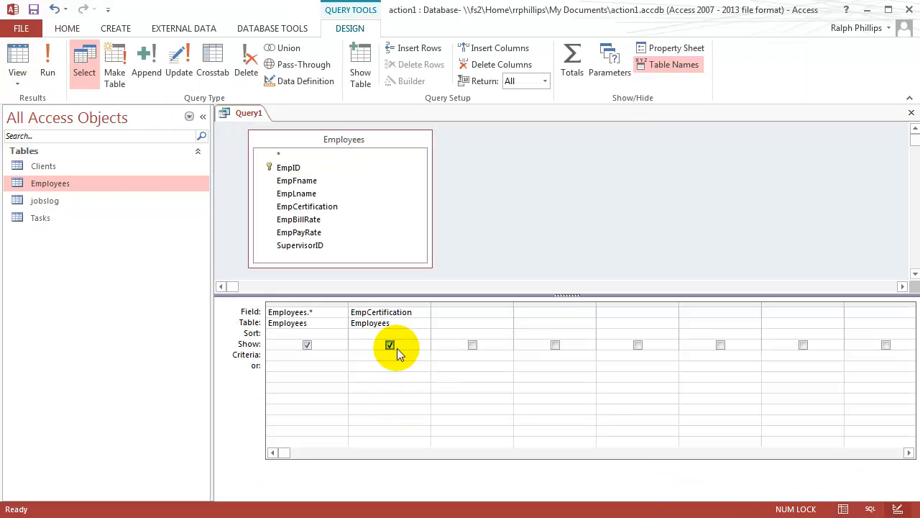
left_click(389, 345)
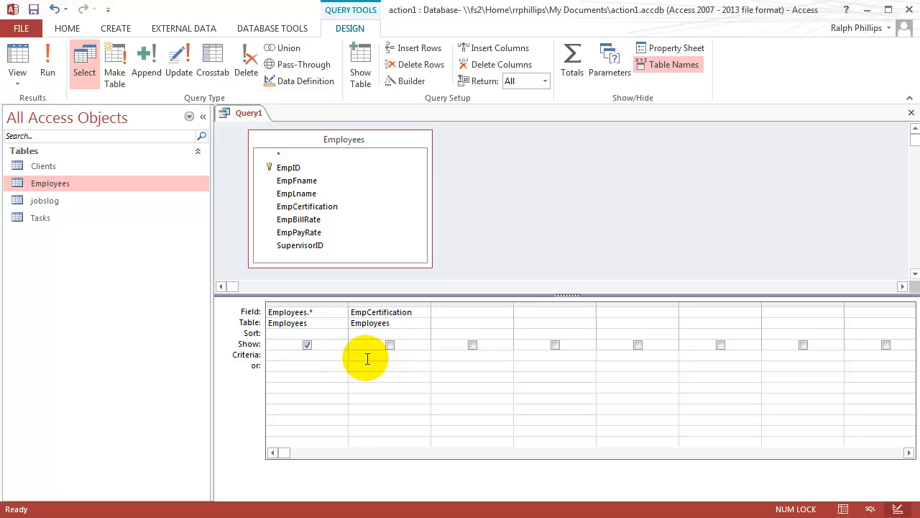
type("level 4")
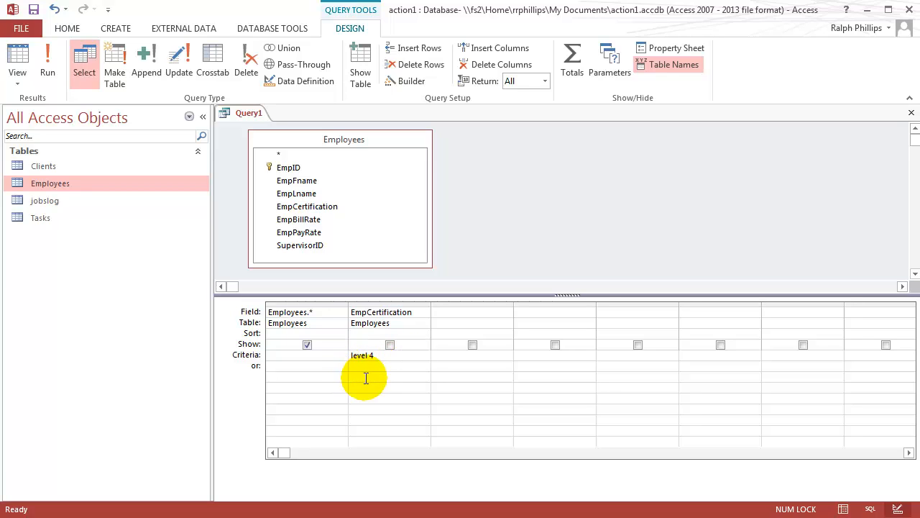
mouse_move(391, 368)
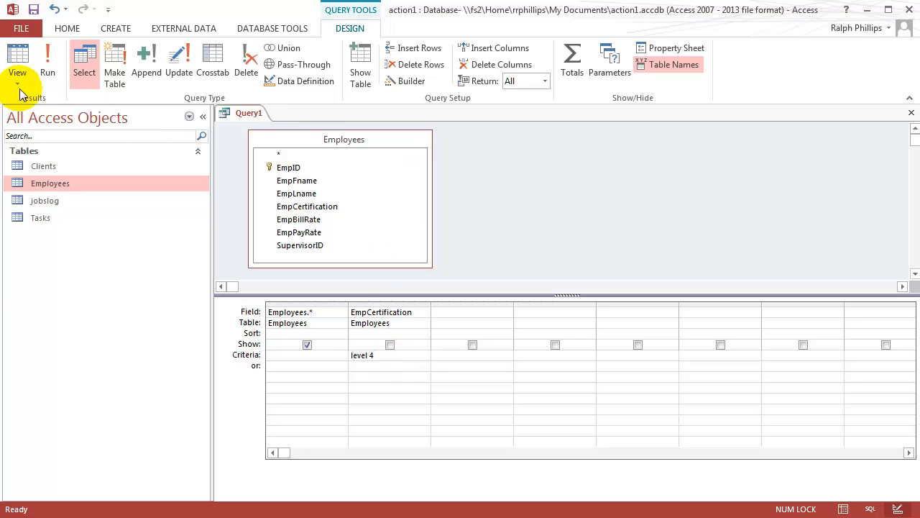
Step: Switch to Datasheet View and scroll the 75 returned Level 4 employee records
left_click(31, 57)
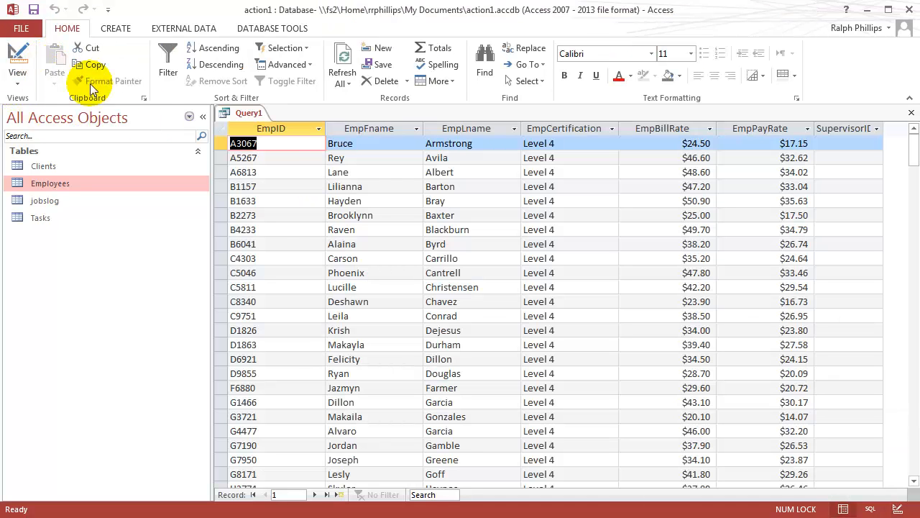
left_click(26, 59)
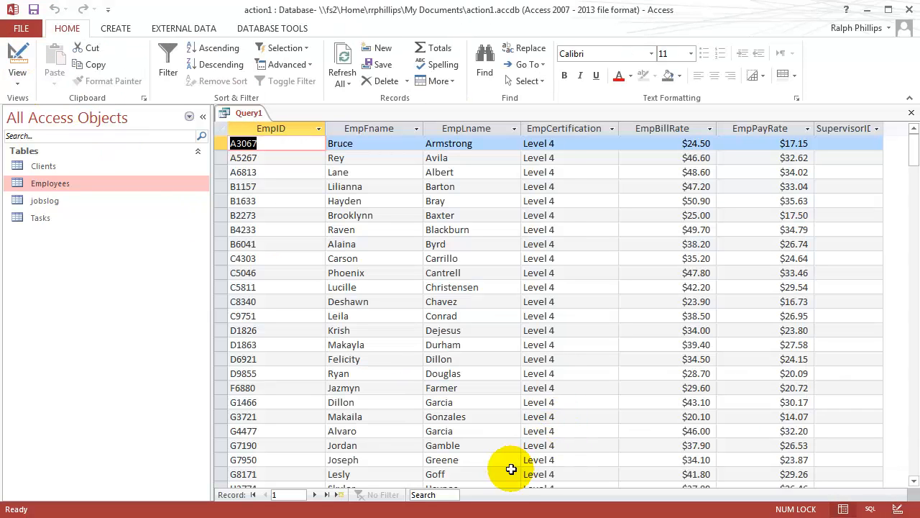
scroll("down", 3)
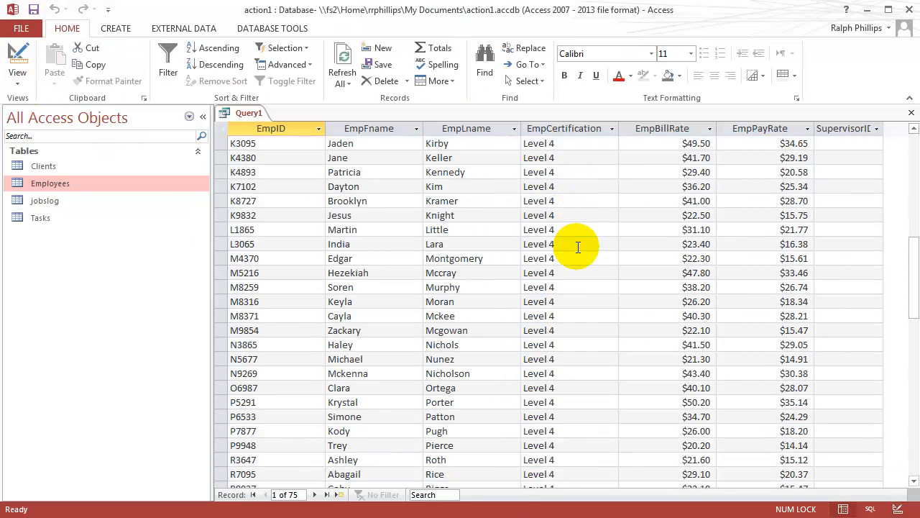
mouse_move(598, 429)
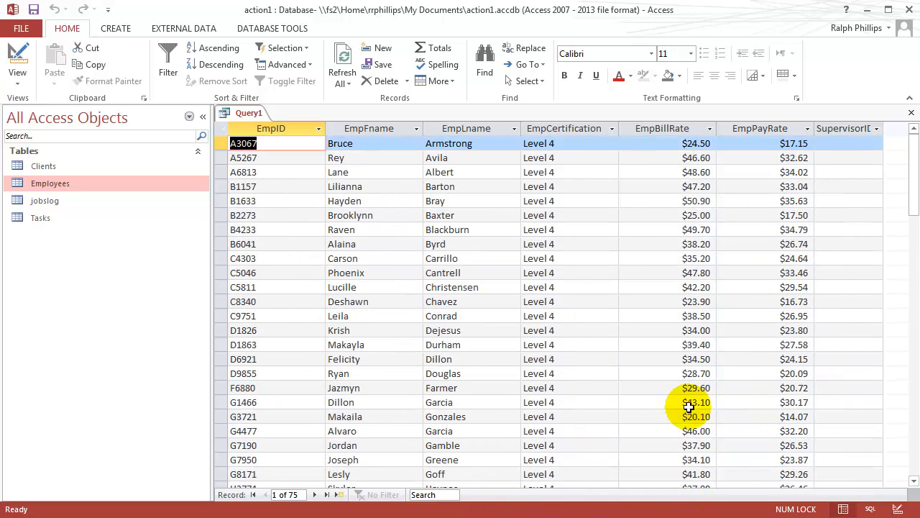
scroll("down", 3)
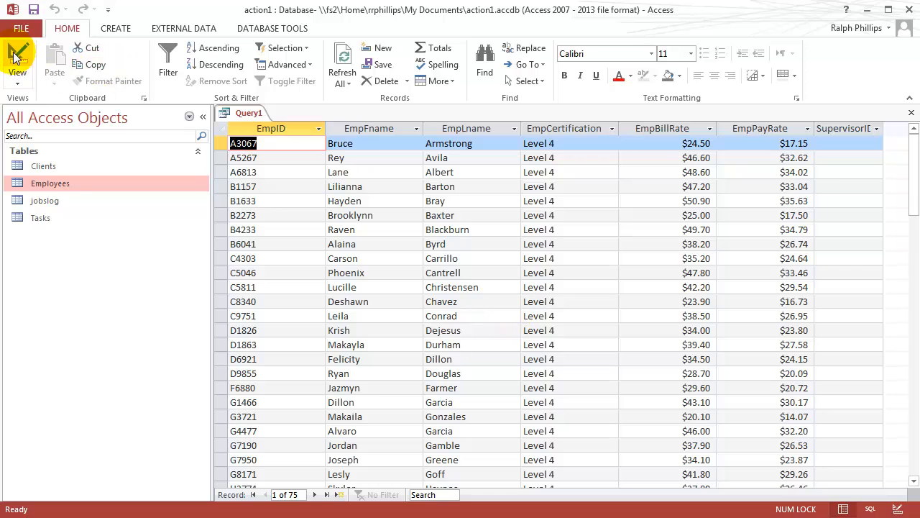
Step: Make it a make-table query named Supervisors and run it, pasting the 75 rows into the new table
left_click(17, 52)
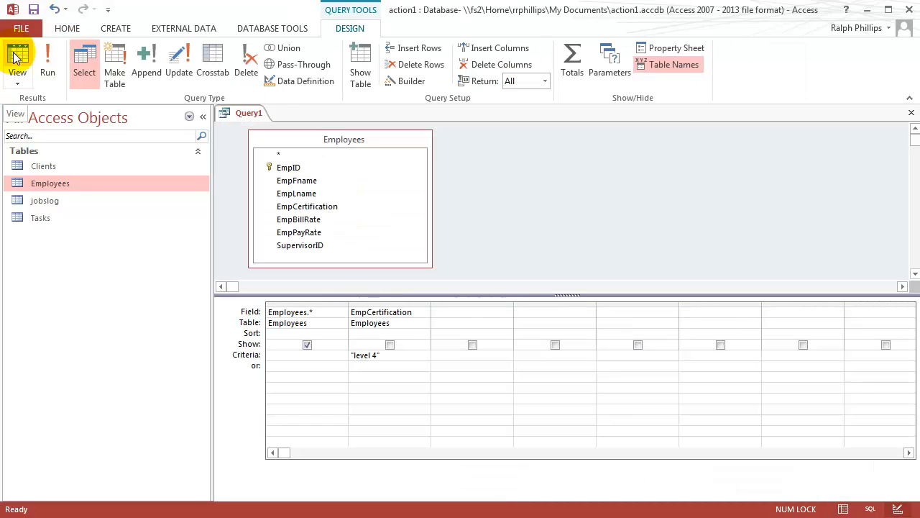
left_click(115, 60)
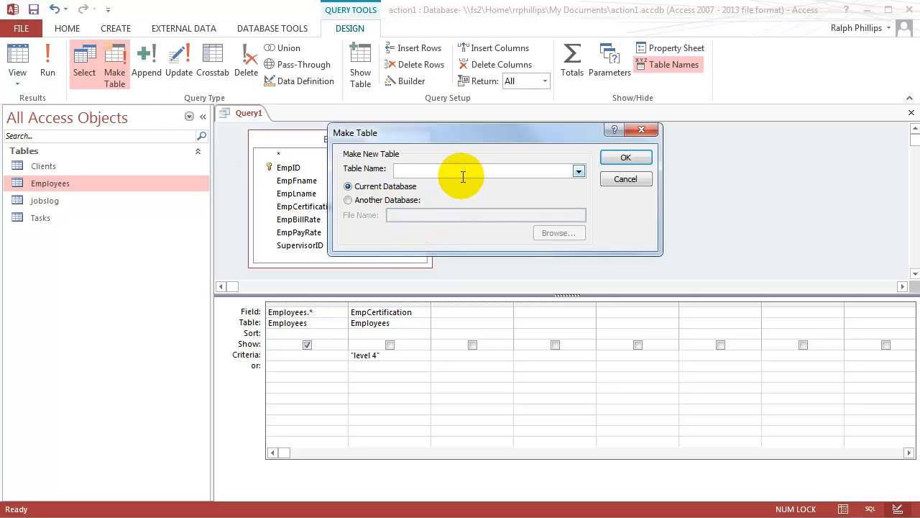
type("Supervisors")
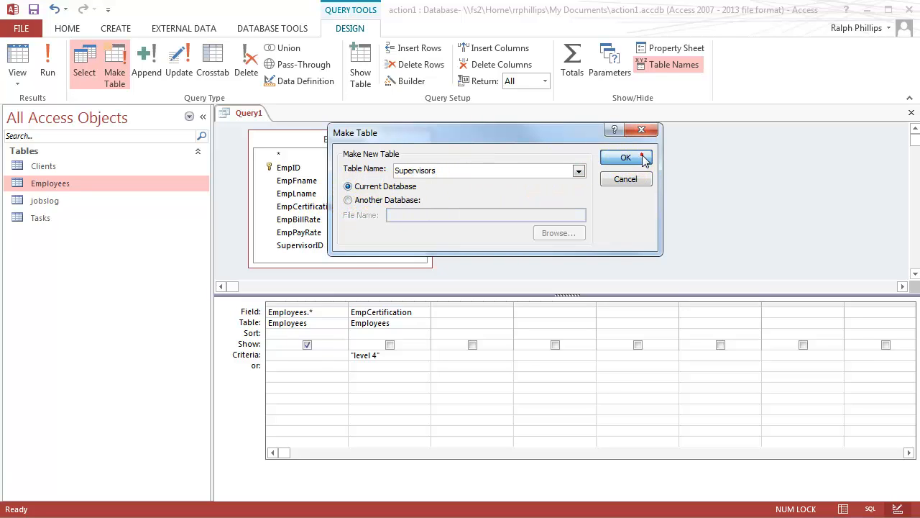
left_click(625, 157)
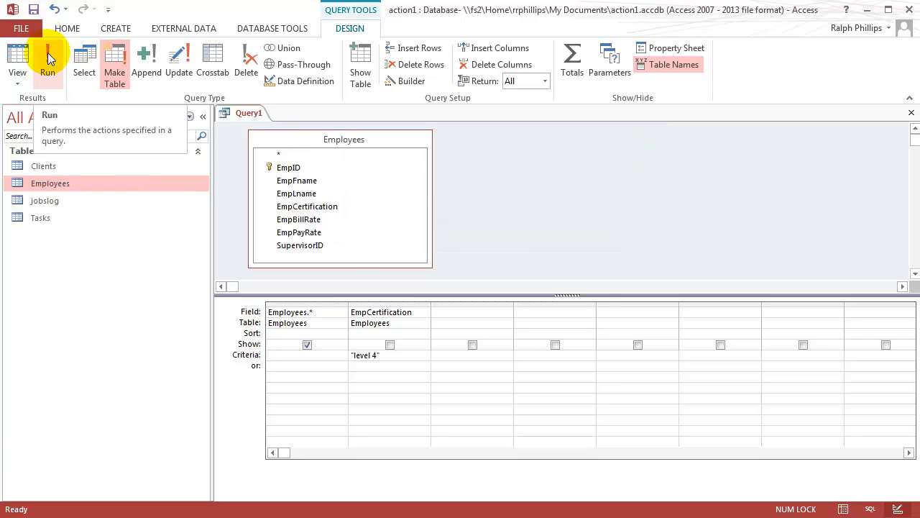
left_click(46, 45)
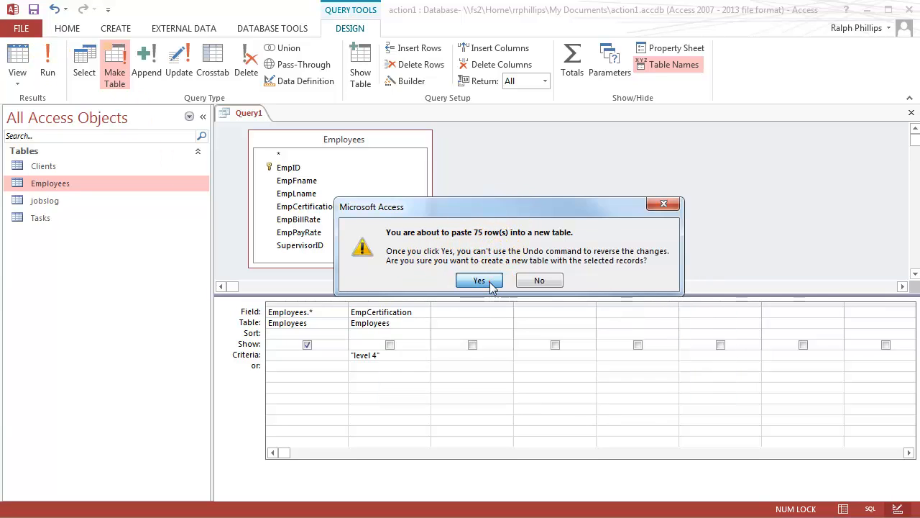
left_click(479, 279)
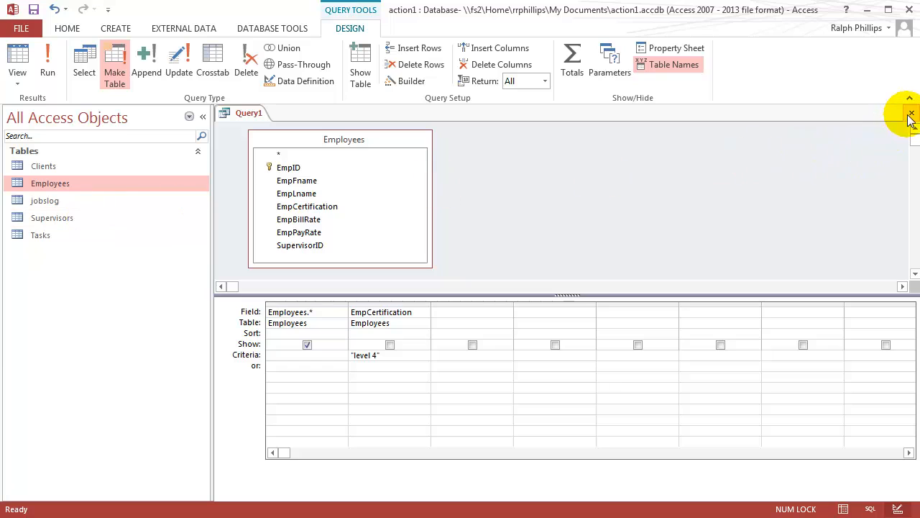
Step: Close the query, saving its design under the name Make Supervisors Table
left_click(912, 113)
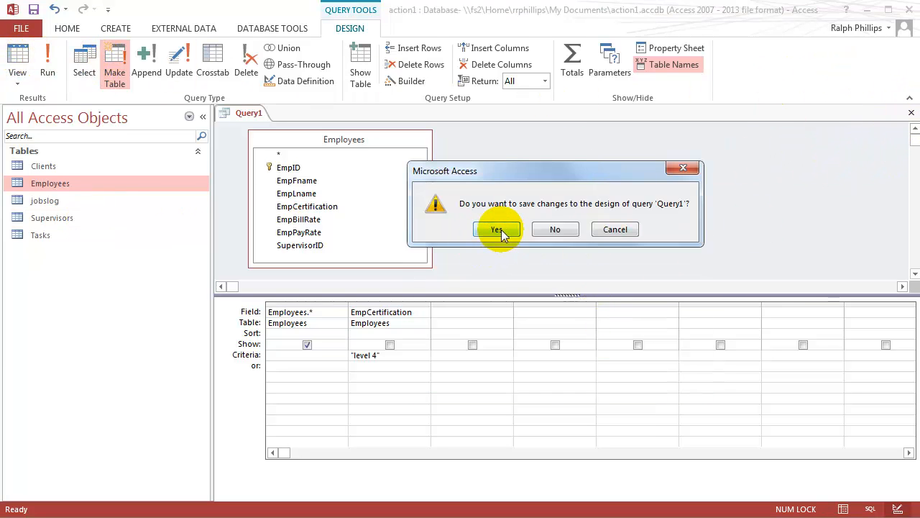
left_click(497, 229)
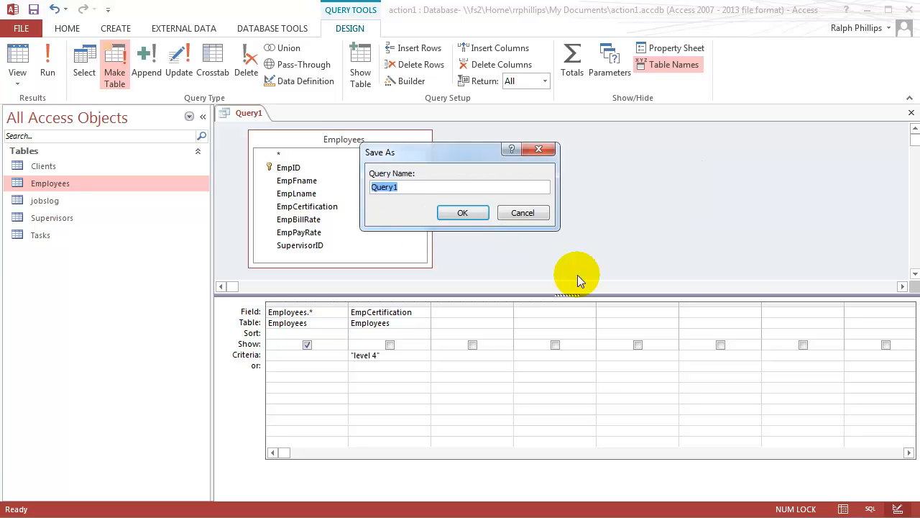
type("Make Query")
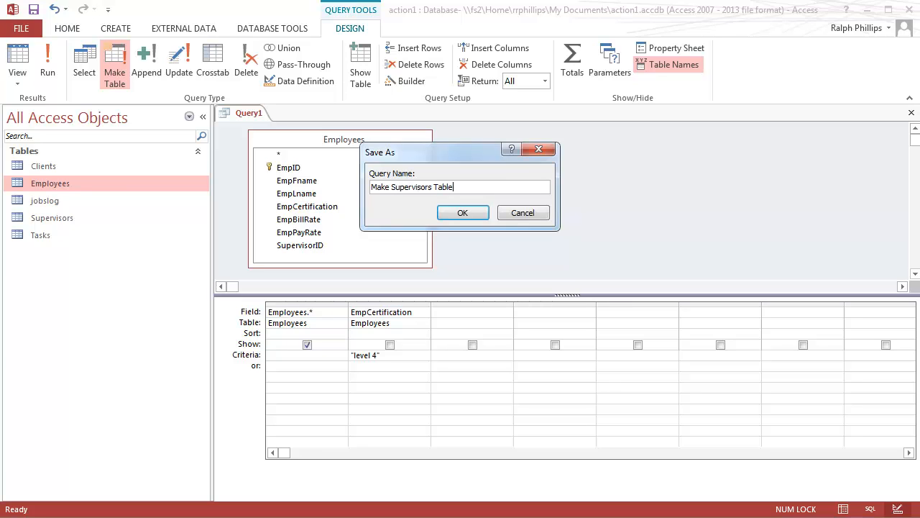
left_click(463, 213)
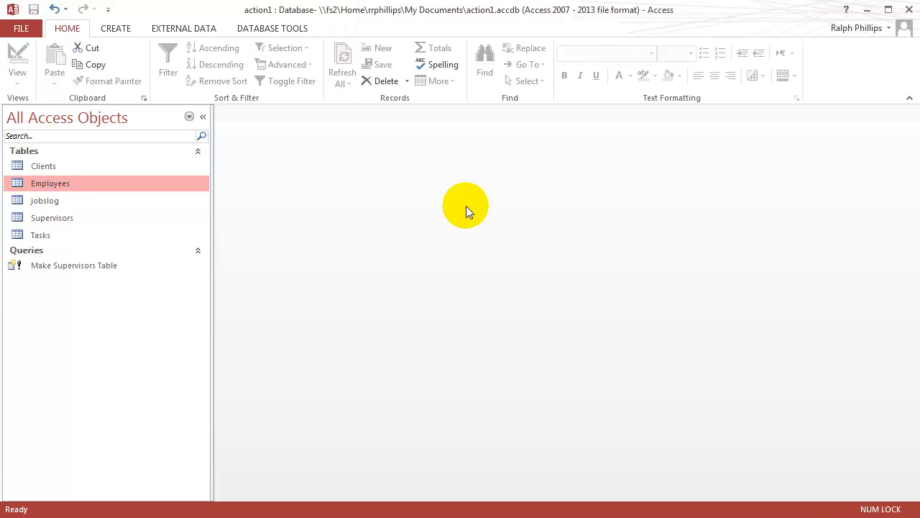
mouse_move(45, 264)
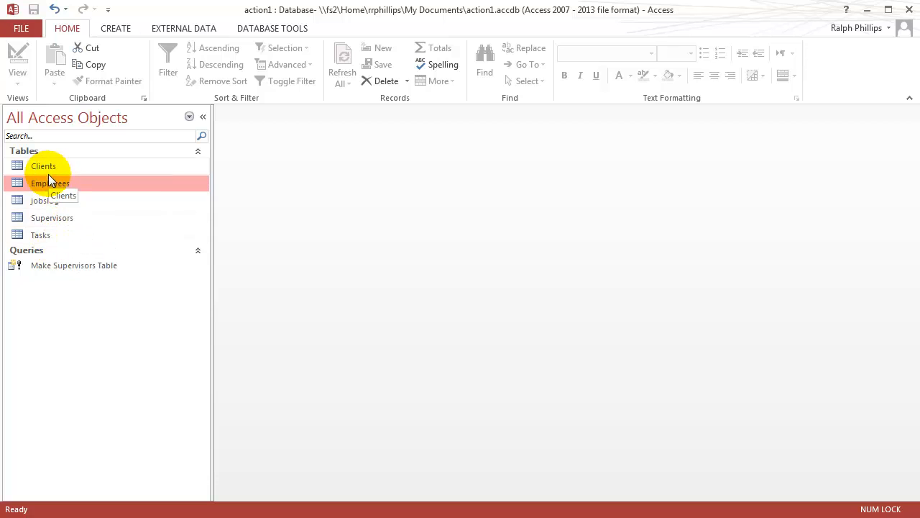
Step: Check the 300-record Employees table, close it, then open the new Supervisors table
double_click(49, 184)
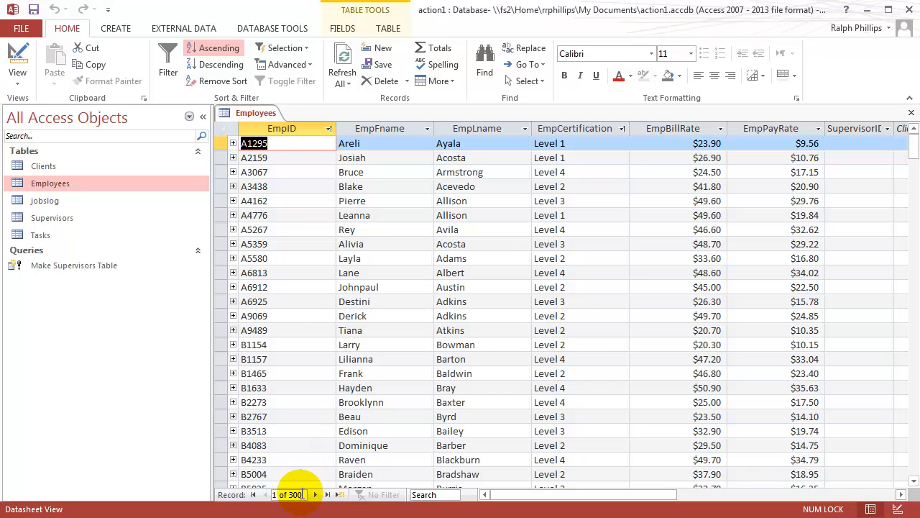
left_click(578, 187)
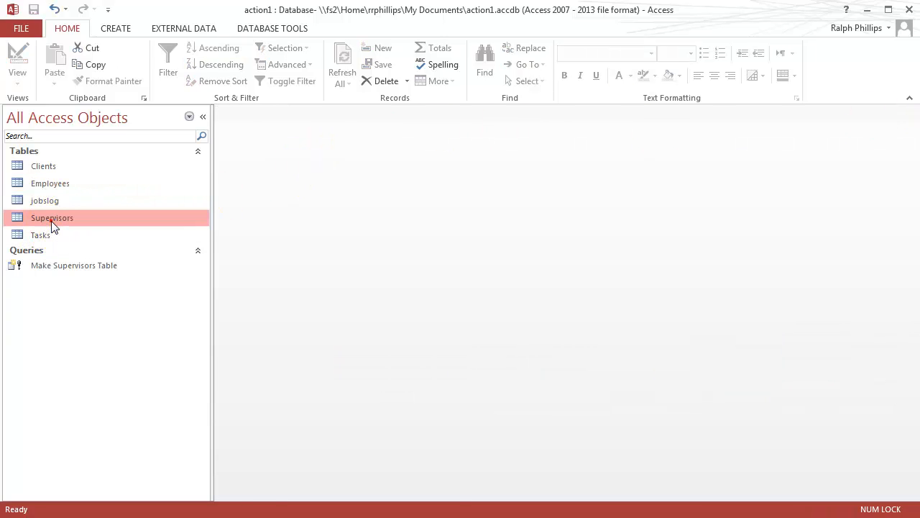
double_click(52, 218)
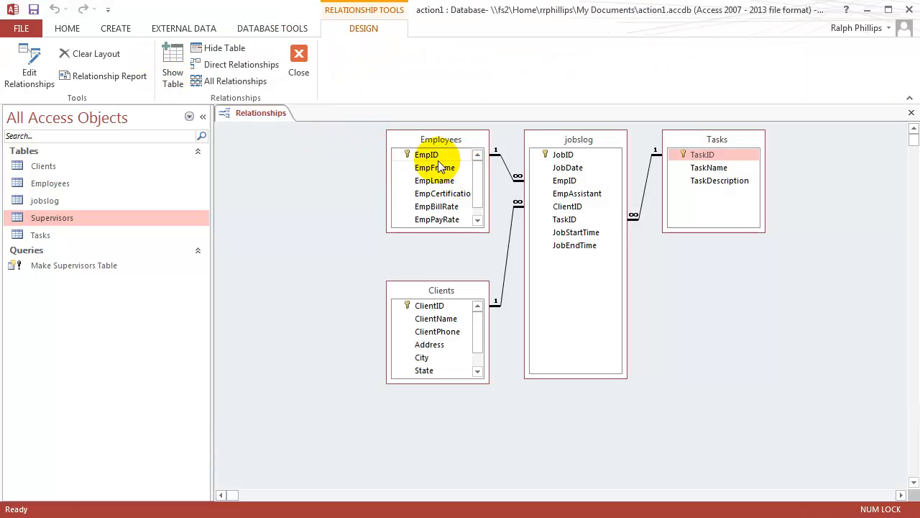
Step: Locate SupervisorID in the Employees field list, then close the Relationships layout
scroll("down", 3)
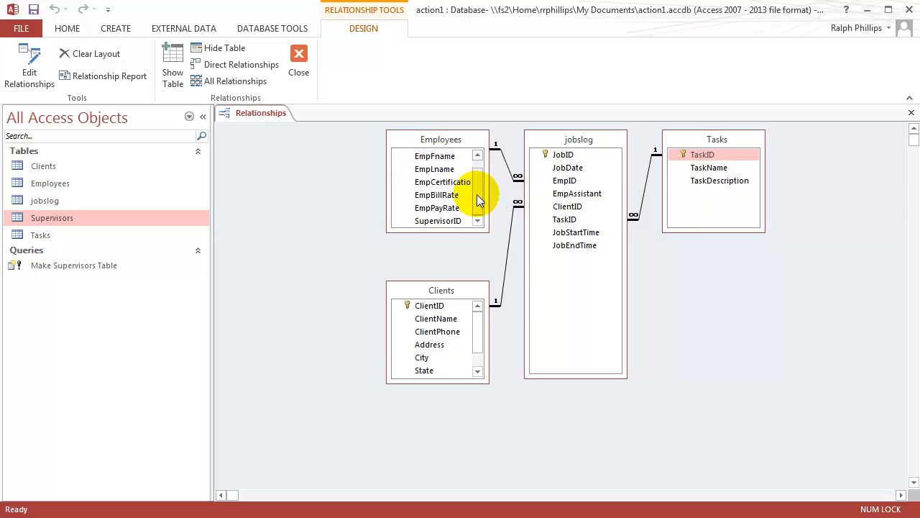
left_click(437, 222)
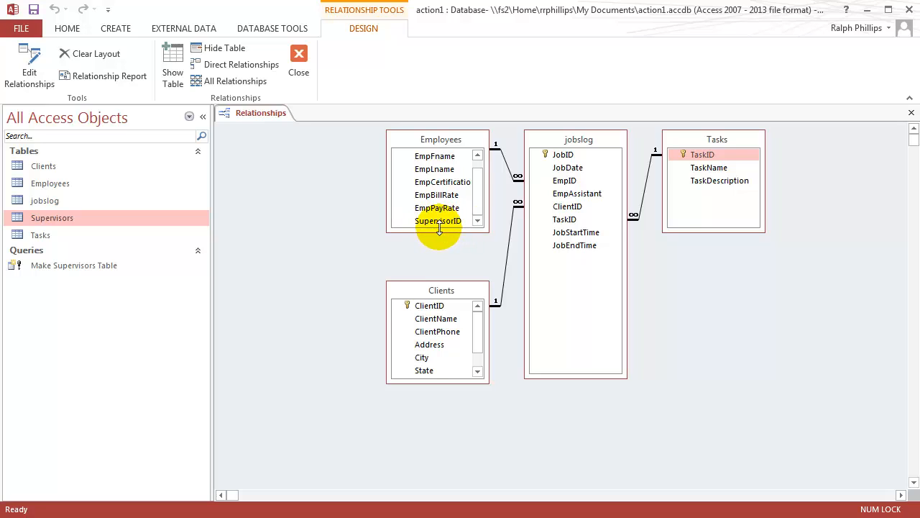
mouse_move(797, 138)
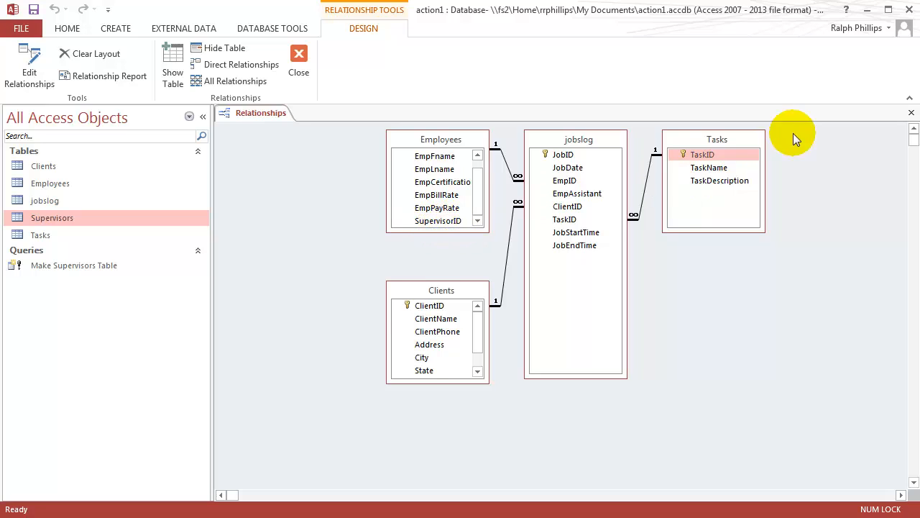
mouse_move(485, 201)
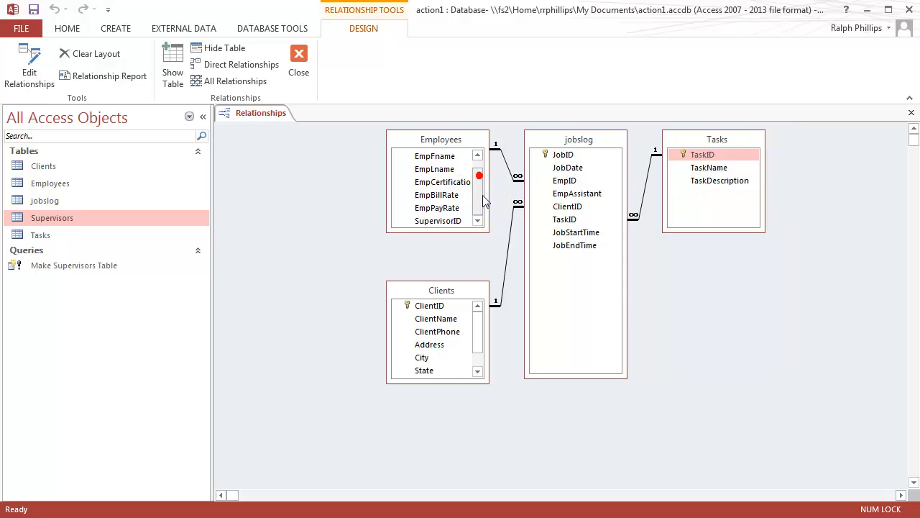
left_click(477, 153)
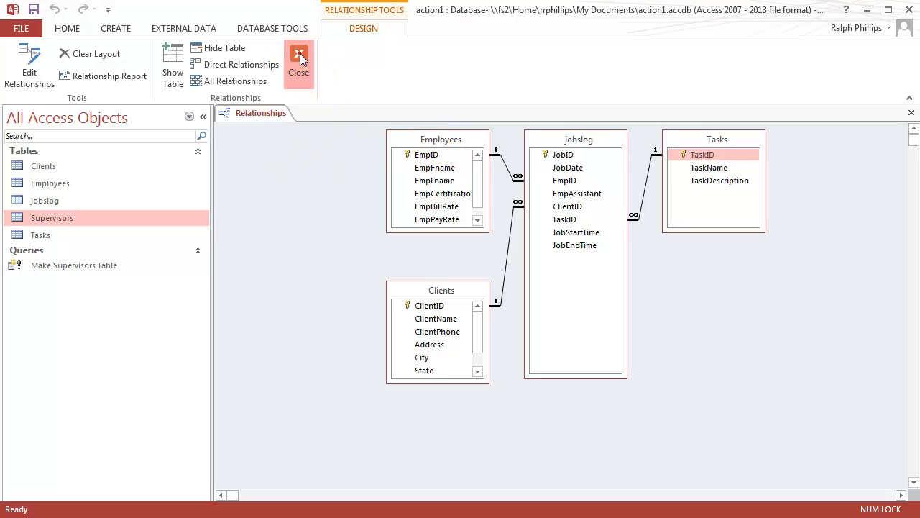
left_click(296, 58)
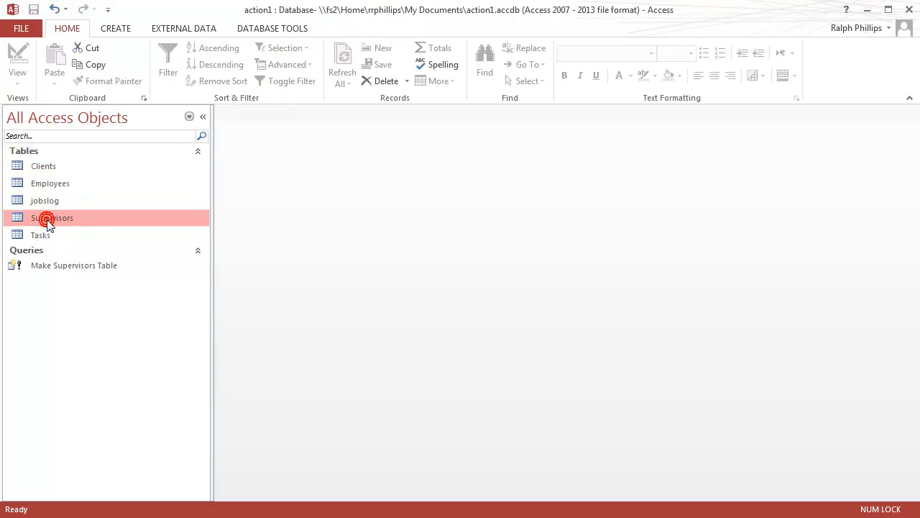
Step: In Supervisors design view, permanently delete the SupervisorID field, leaving six fields
right_click(48, 218)
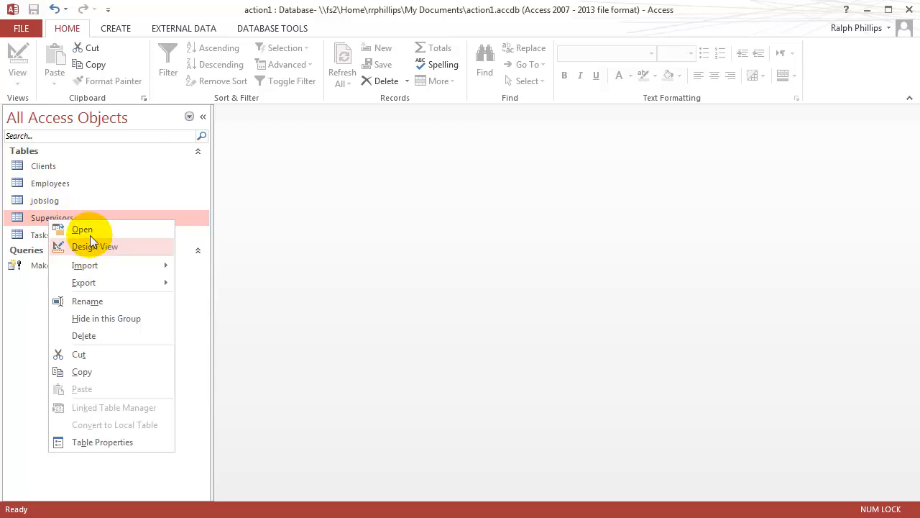
left_click(95, 246)
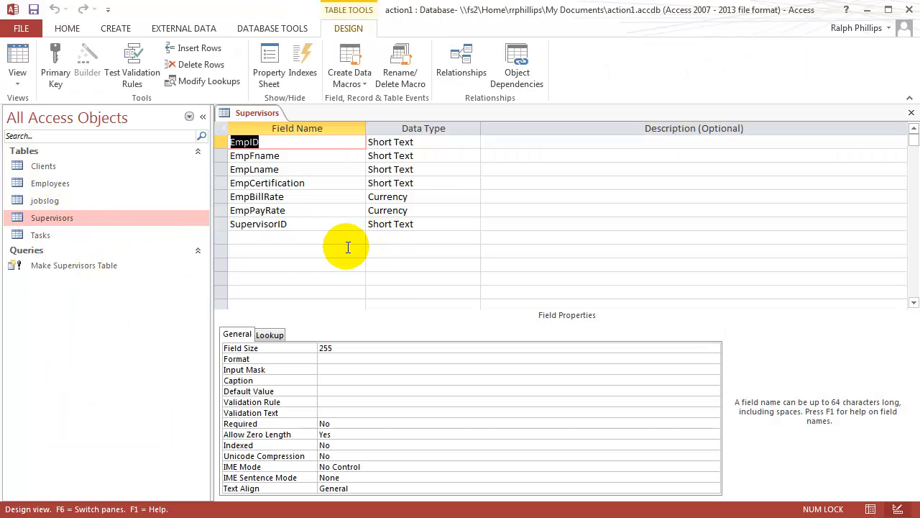
mouse_move(285, 224)
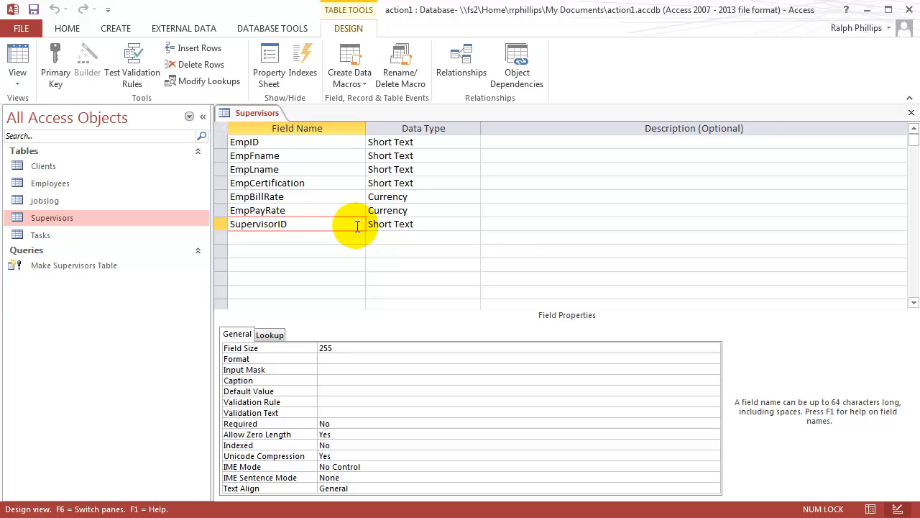
left_click(218, 225)
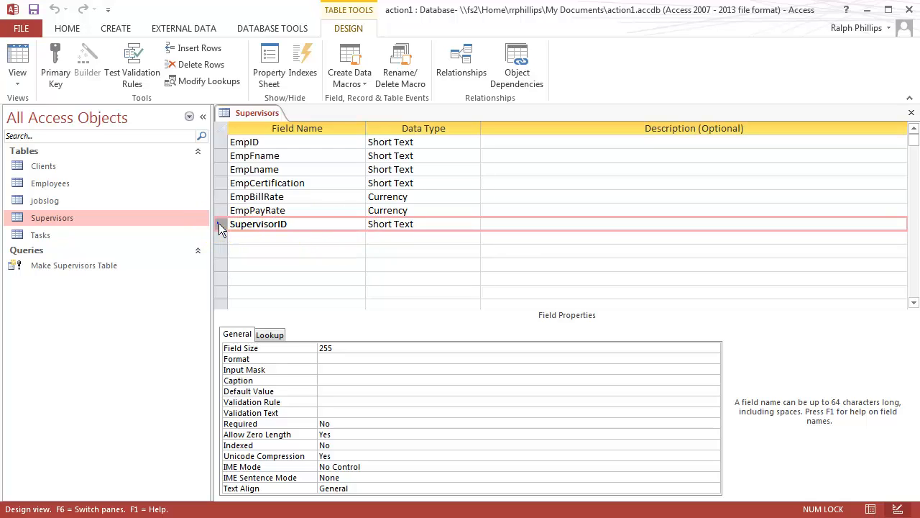
right_click(223, 229)
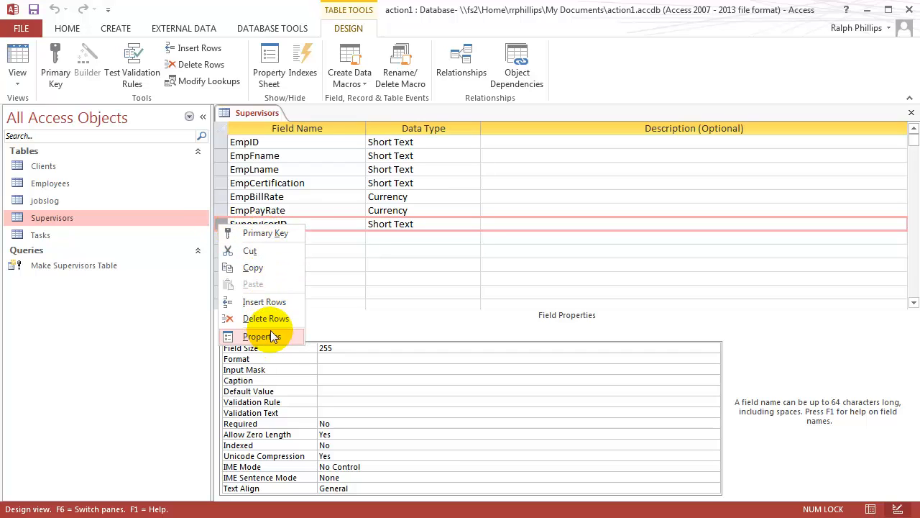
left_click(264, 318)
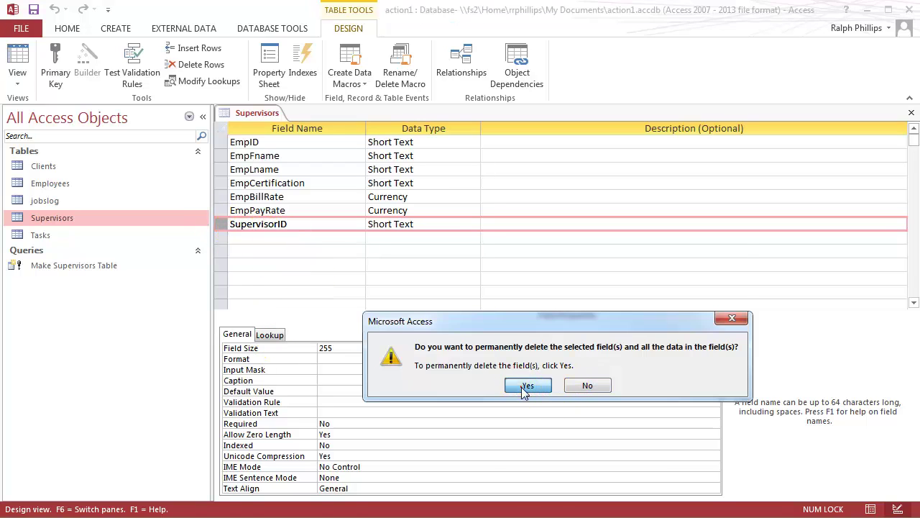
left_click(528, 386)
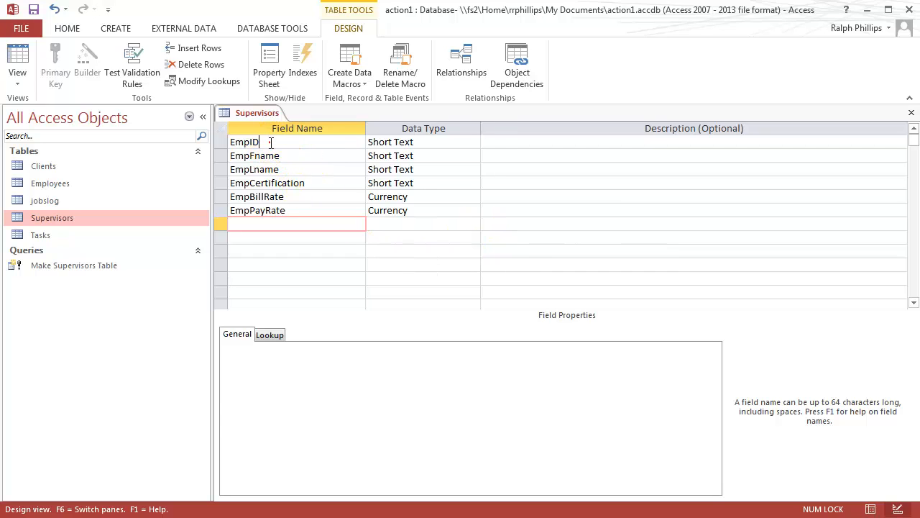
left_click(268, 142)
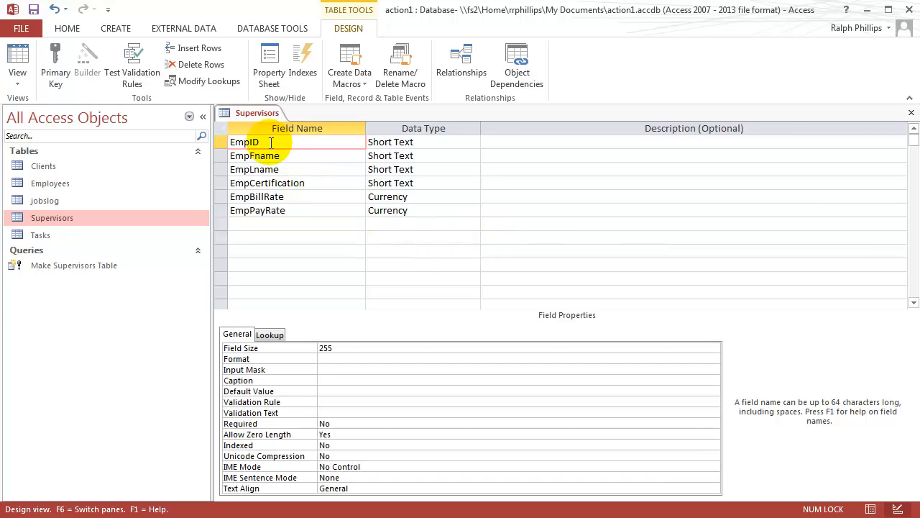
Step: Rename EmpID to SupervisorID, set it as primary key, and save the closed table design
double_click(245, 143)
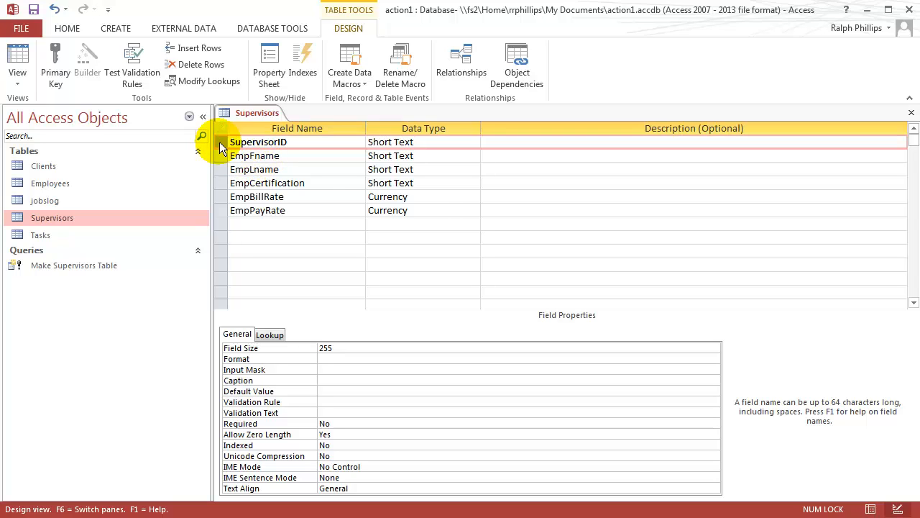
left_click(59, 52)
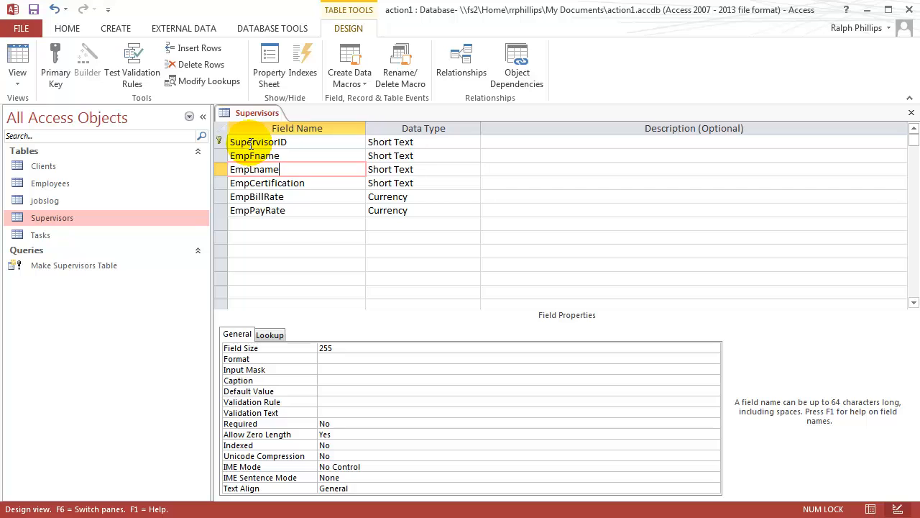
left_click(911, 112)
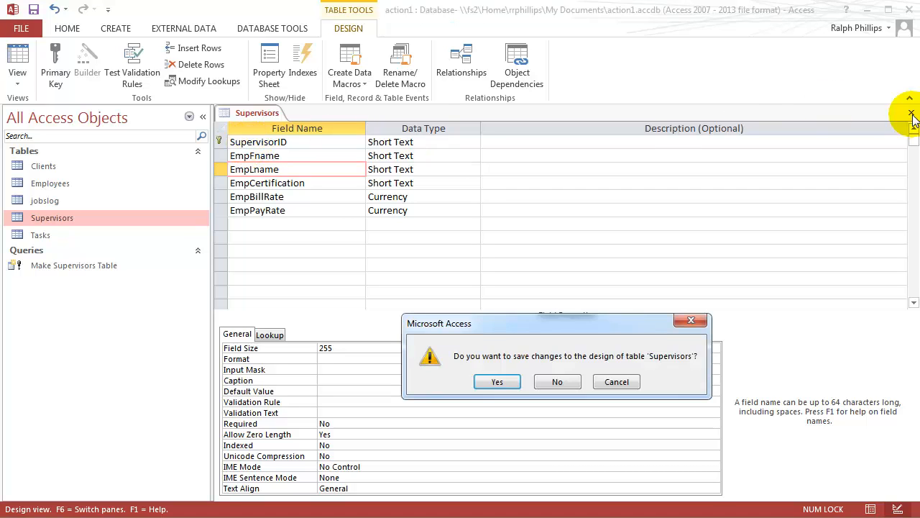
left_click(498, 381)
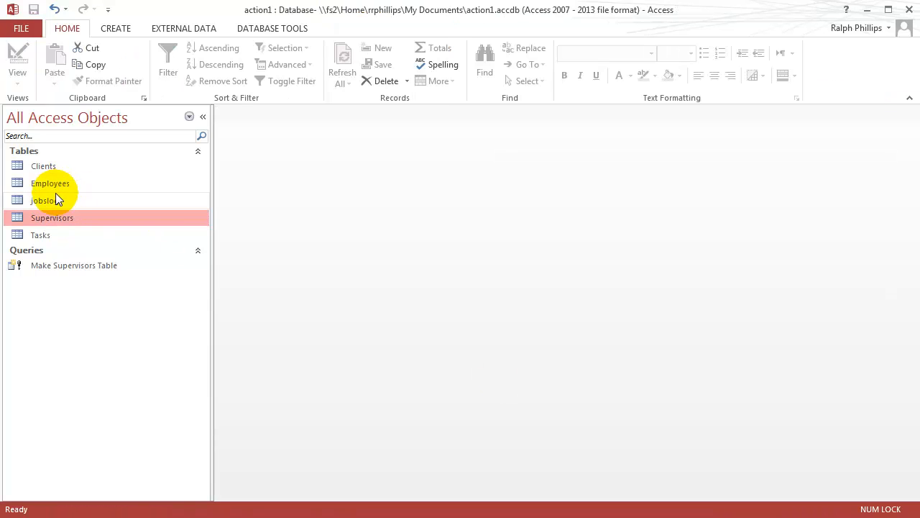
double_click(52, 218)
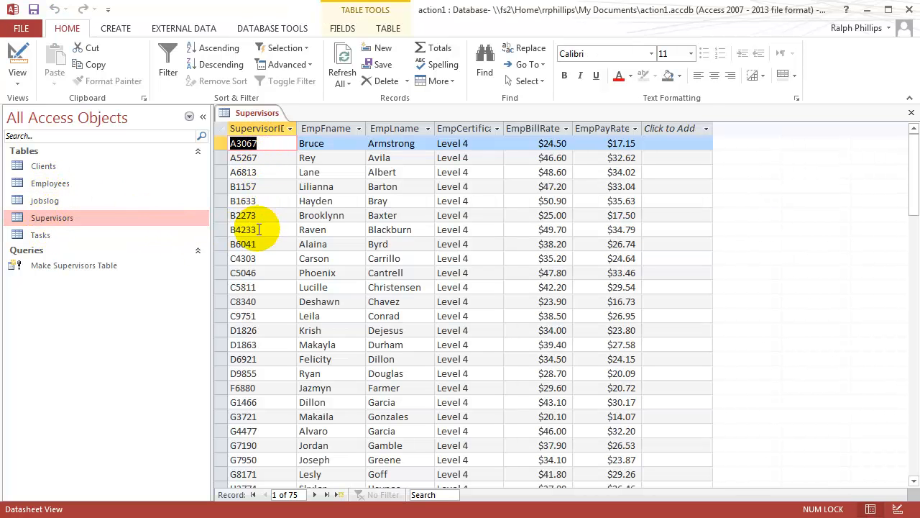
mouse_move(258, 236)
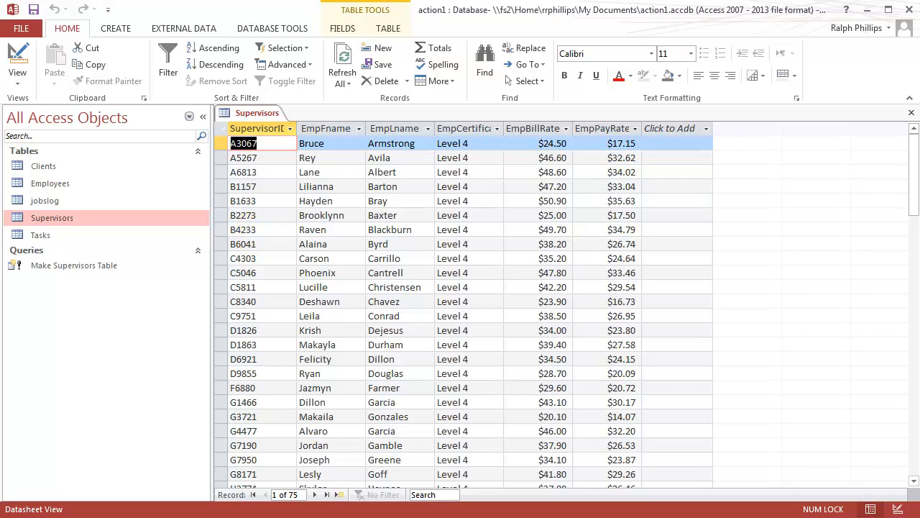
left_click(272, 29)
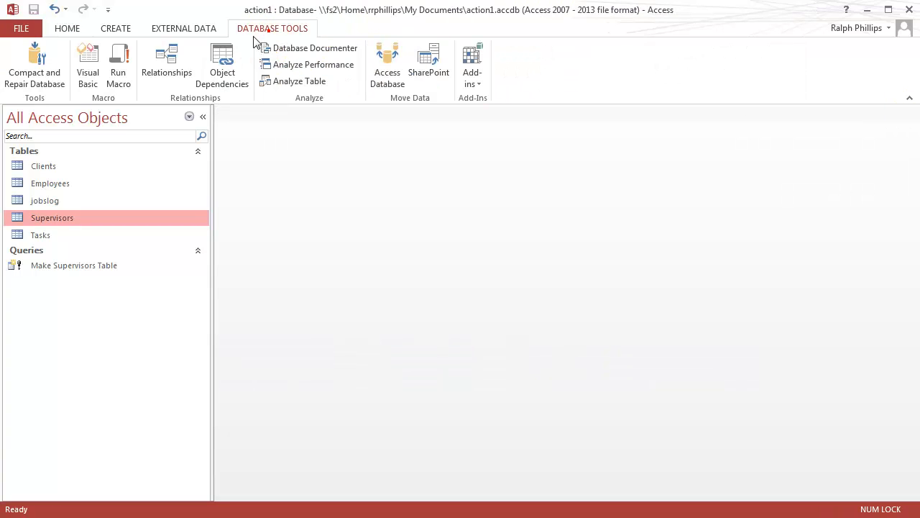
Step: Add Supervisors to the Relationships diagram and join SupervisorID one-to-many to Employees with referential integrity
left_click(167, 65)
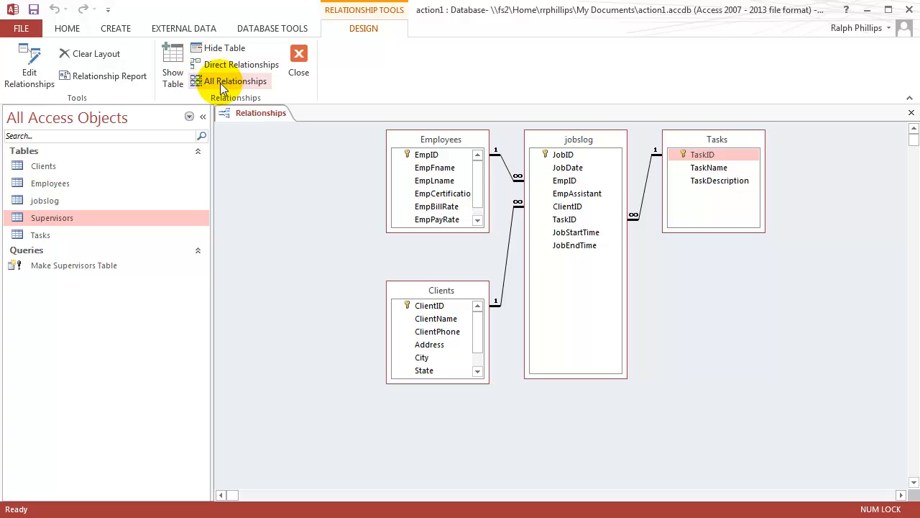
left_click(173, 60)
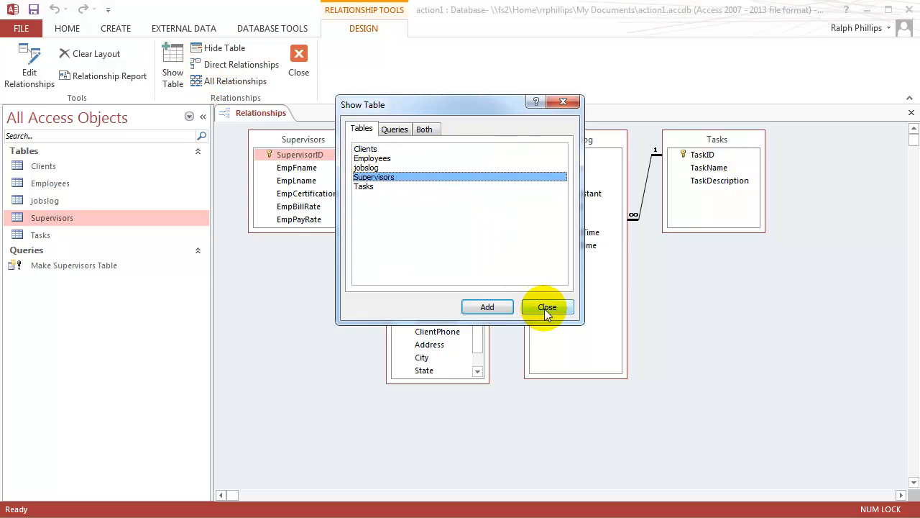
left_click(547, 307)
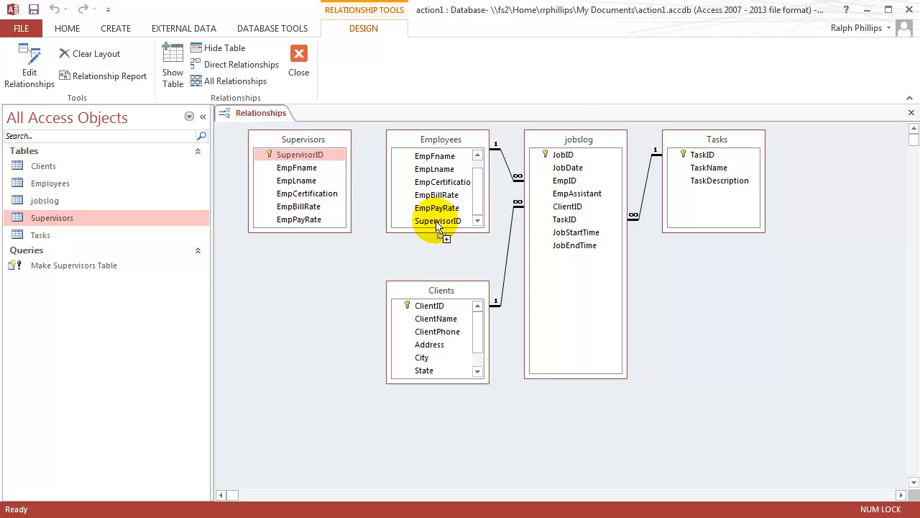
left_click(351, 219)
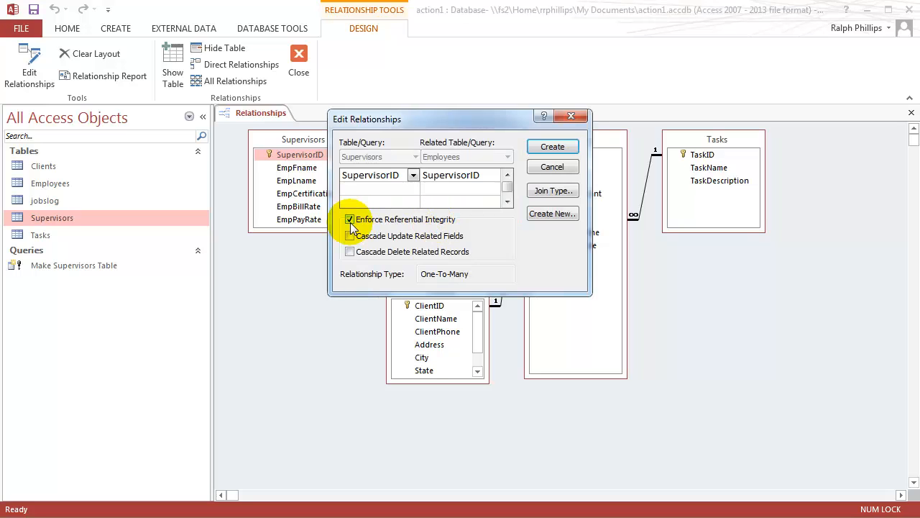
left_click(553, 147)
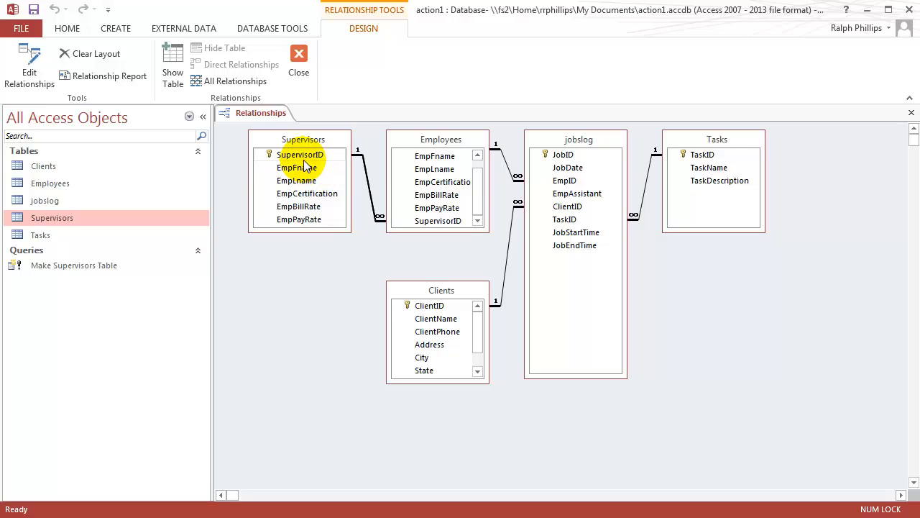
mouse_move(440, 241)
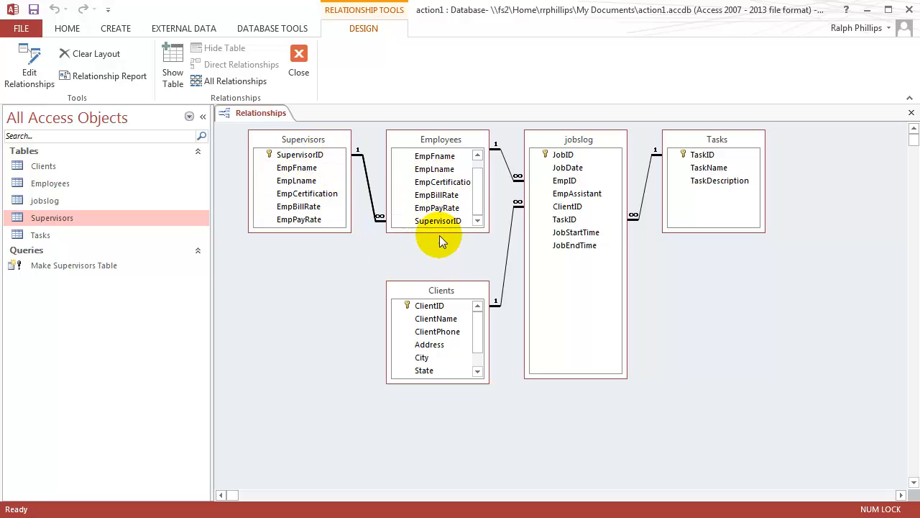